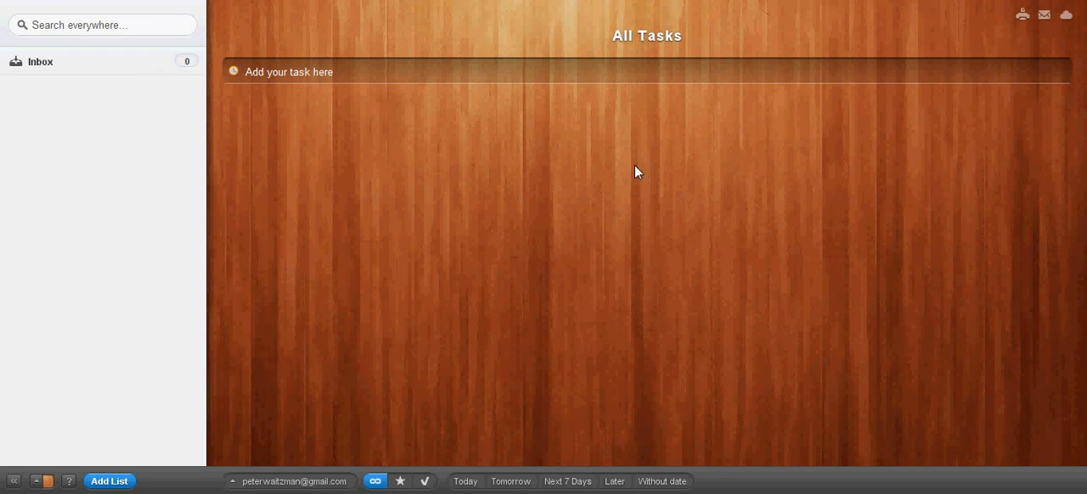
{"action": "mouse_move", "coordinate": [464, 151]}
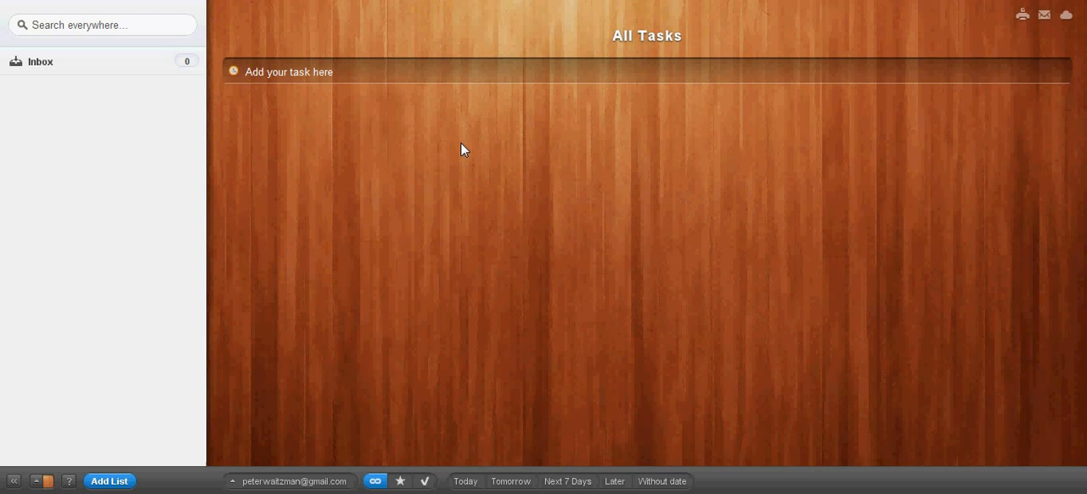
{"action": "mouse_move", "coordinate": [465, 141]}
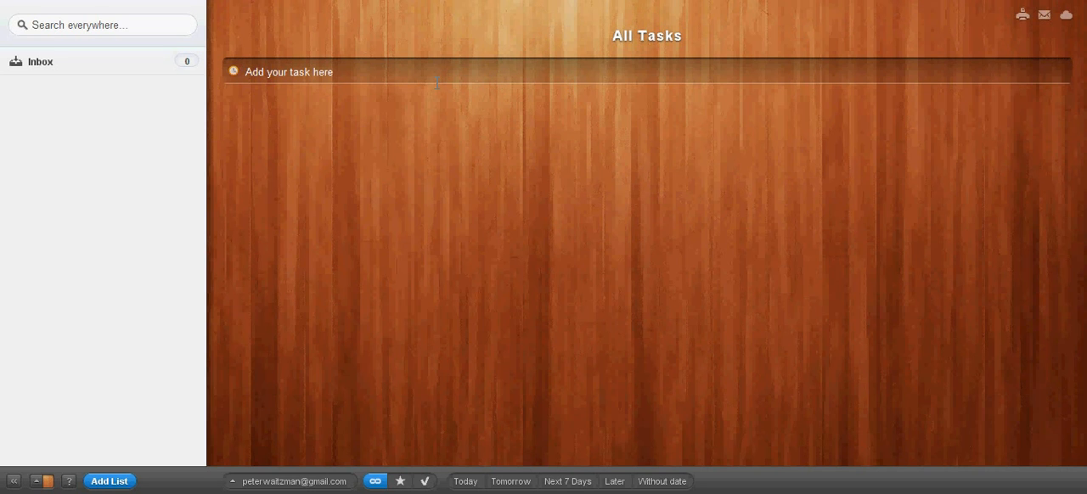
{"action": "mouse_move", "coordinate": [119, 66]}
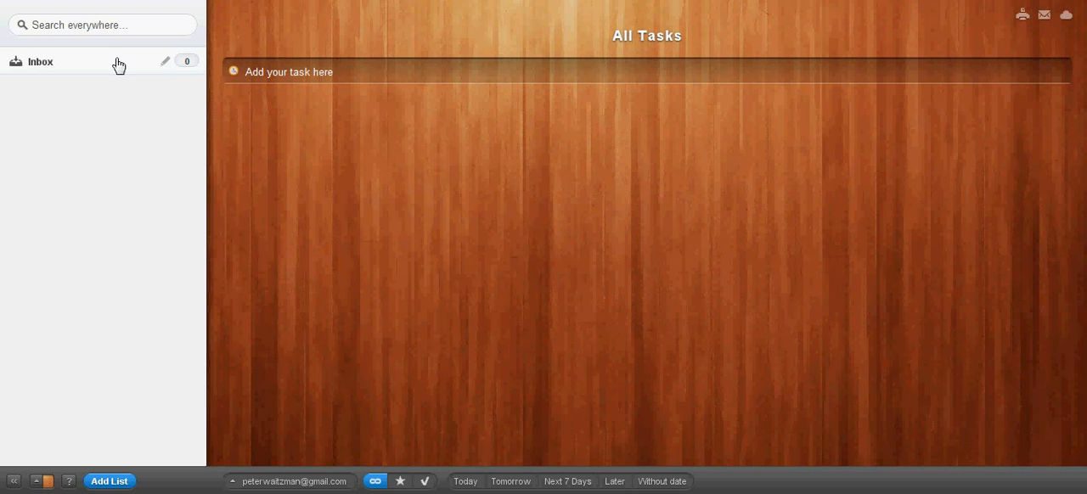
{"action": "mouse_move", "coordinate": [115, 103]}
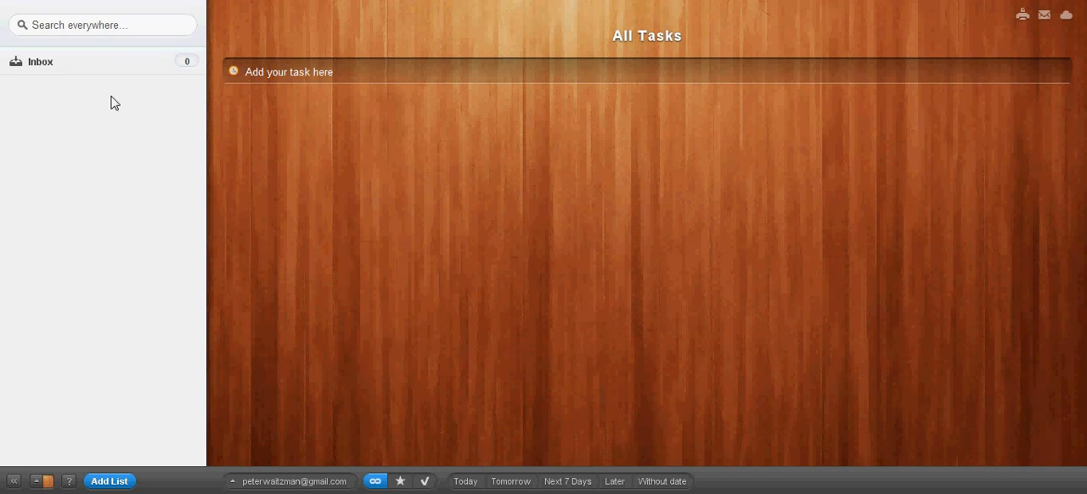
{"action": "mouse_move", "coordinate": [109, 410]}
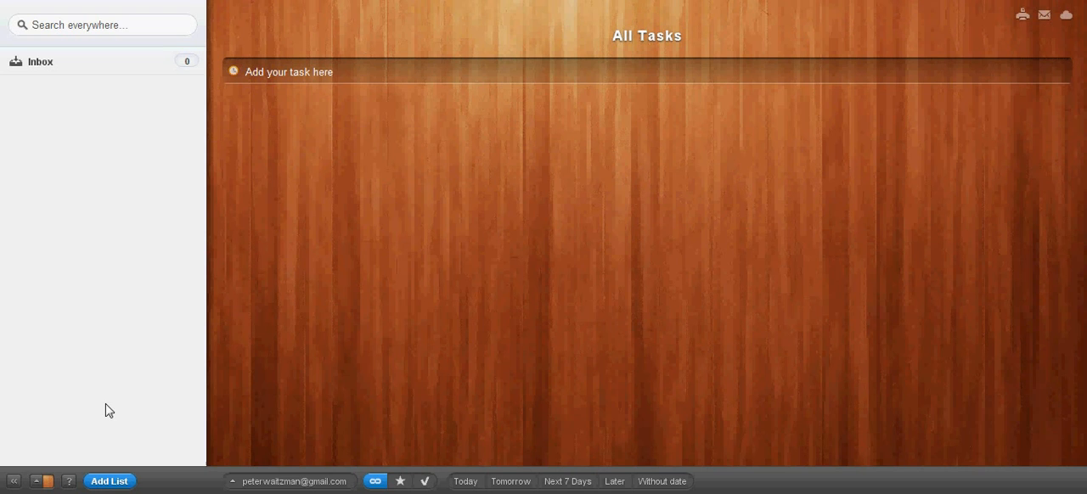
{"action": "mouse_move", "coordinate": [647, 299]}
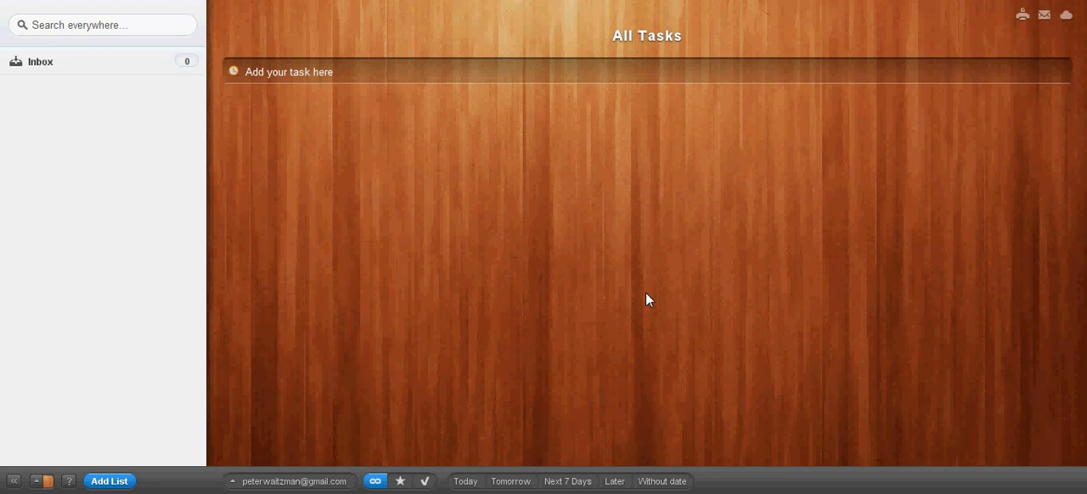
{"action": "mouse_move", "coordinate": [380, 261]}
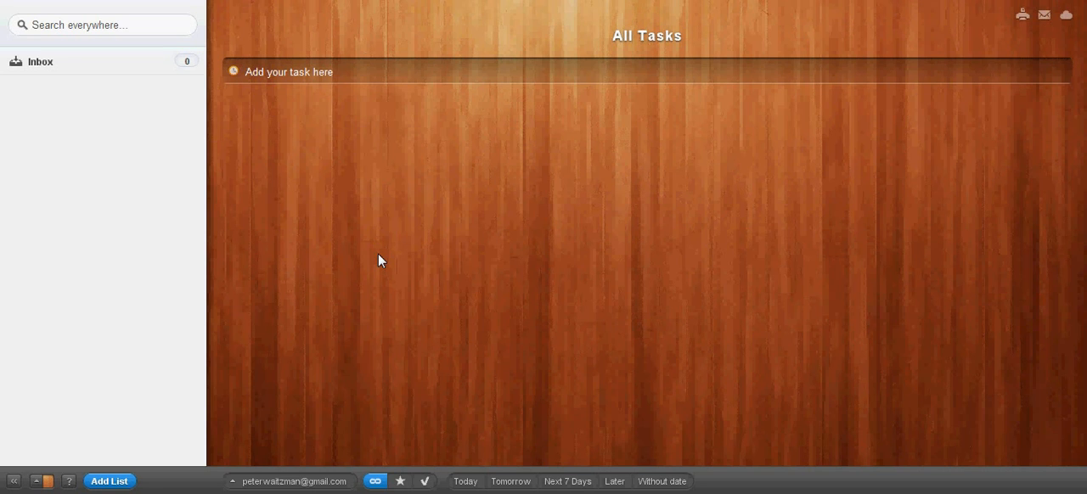
{"action": "mouse_move", "coordinate": [487, 271]}
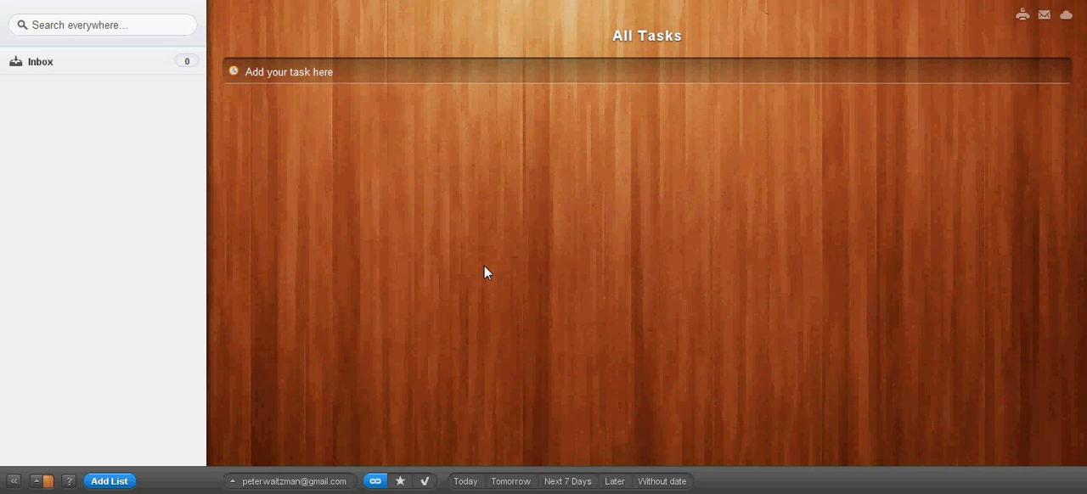
{"action": "mouse_move", "coordinate": [297, 188]}
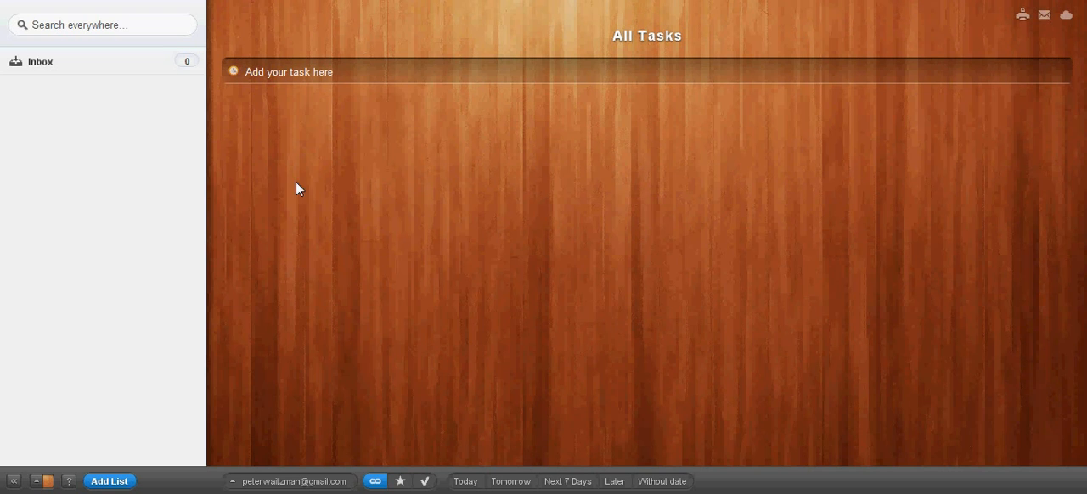
{"action": "mouse_move", "coordinate": [141, 100]}
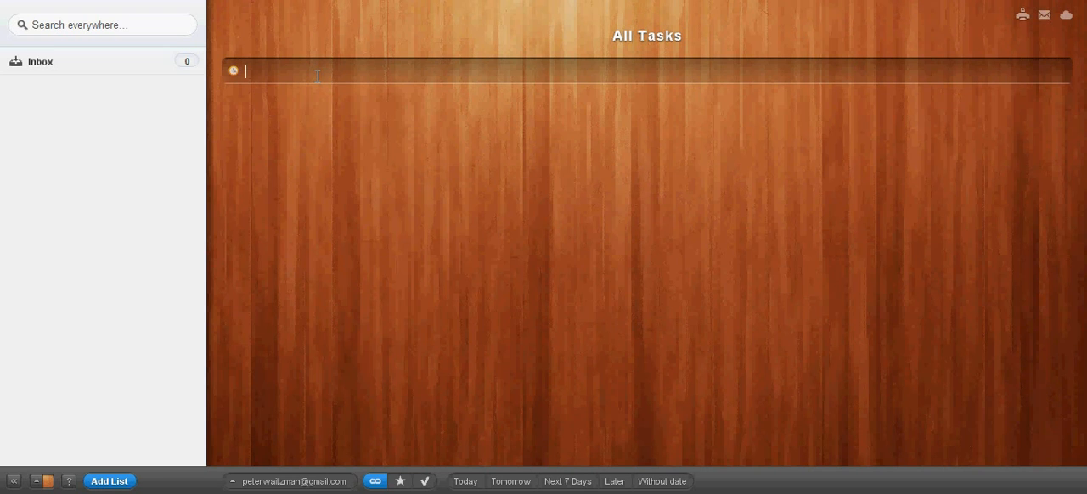
{"action": "mouse_move", "coordinate": [595, 61]}
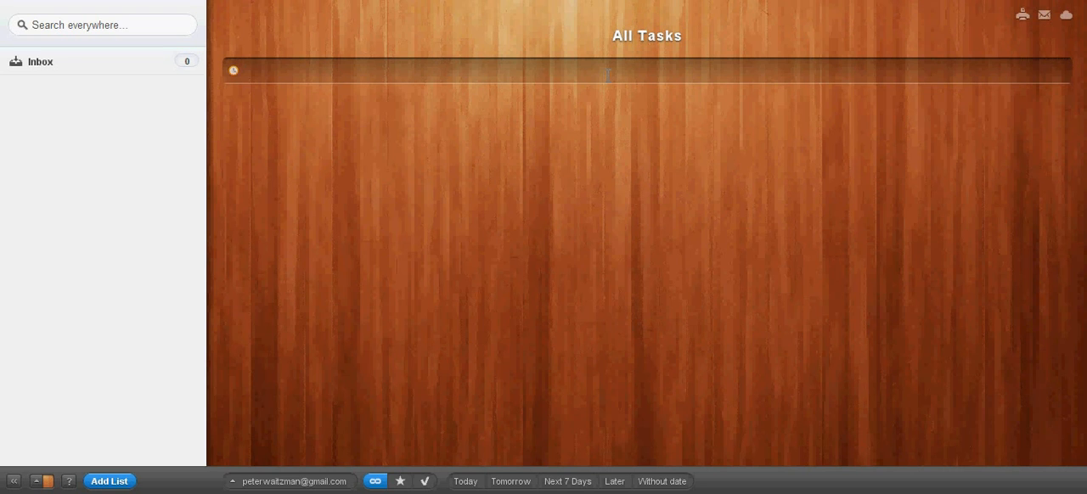
- Enter 'Take out the trash', 'Wash the car' and 'Respond to request for pricing' as tasks
{"action": "type", "text": "Take out the tra"}
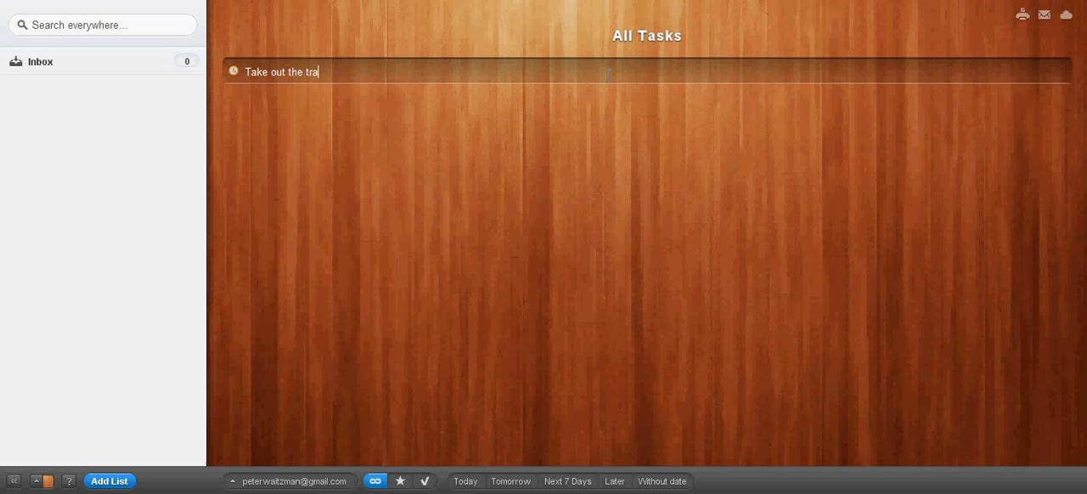
{"action": "key", "text": "Return"}
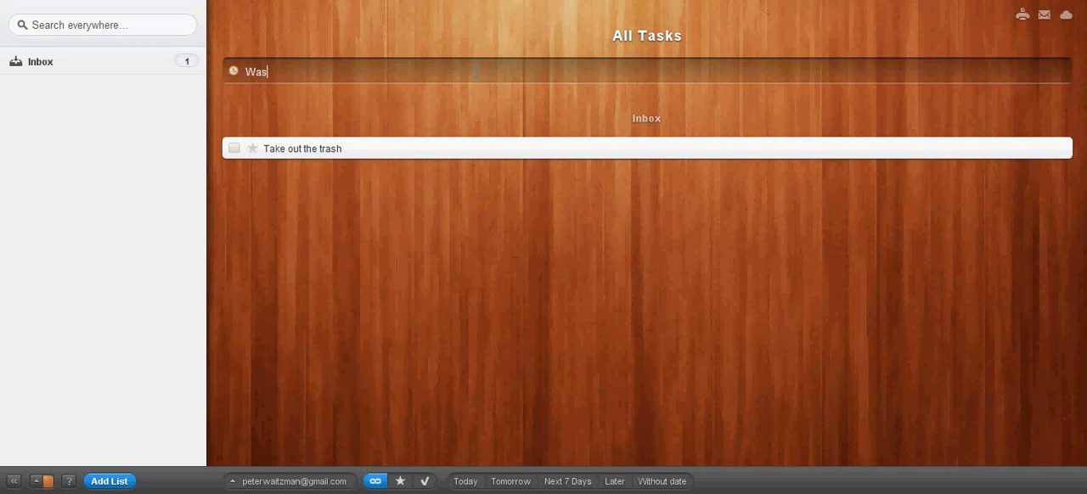
{"action": "type", "text": "h the car"}
{"action": "key", "text": "Return"}
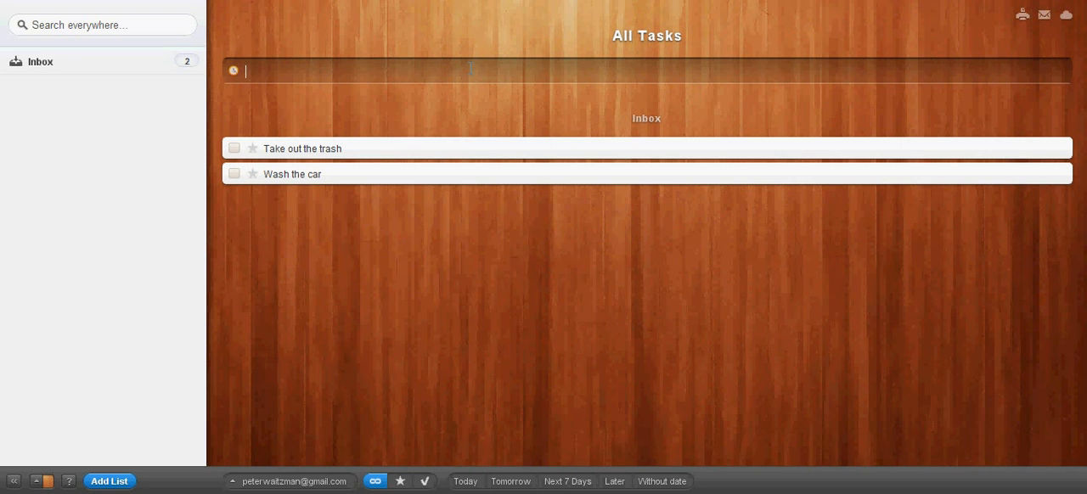
{"action": "type", "text": "Re"}
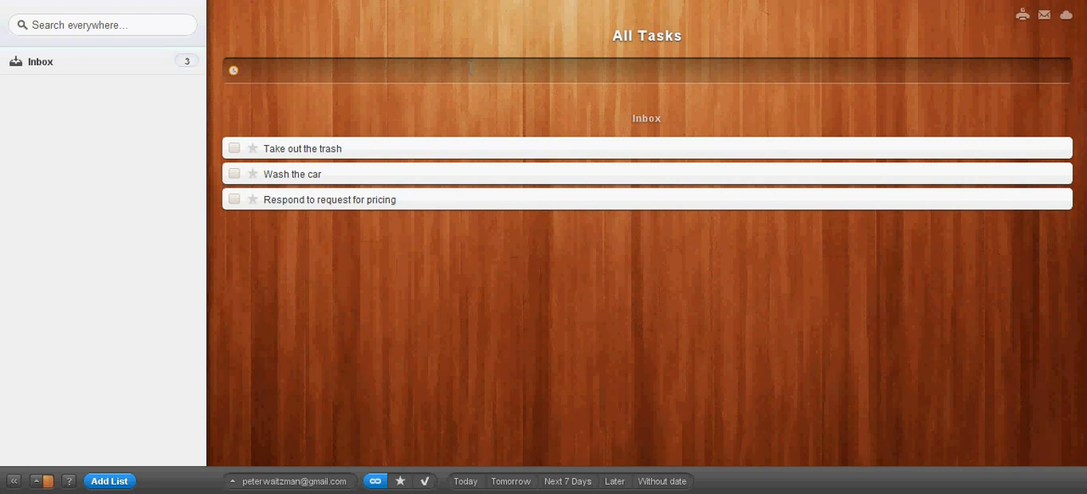
- Enter 'Setup company outing', 'Print bulleting' and 'Count money and make deposits' as Inbox tasks
{"action": "type", "text": "Setup co"}
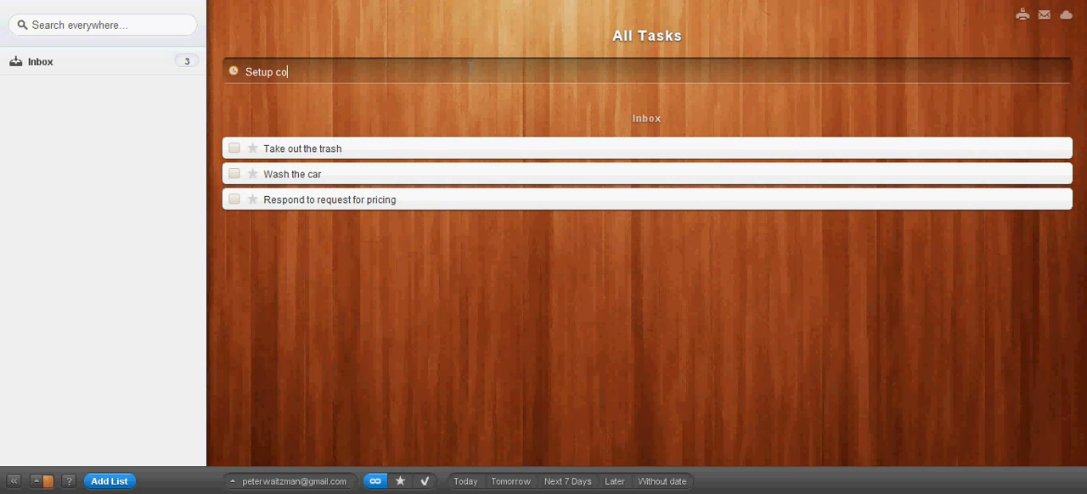
{"action": "key", "text": "ctrl+a"}
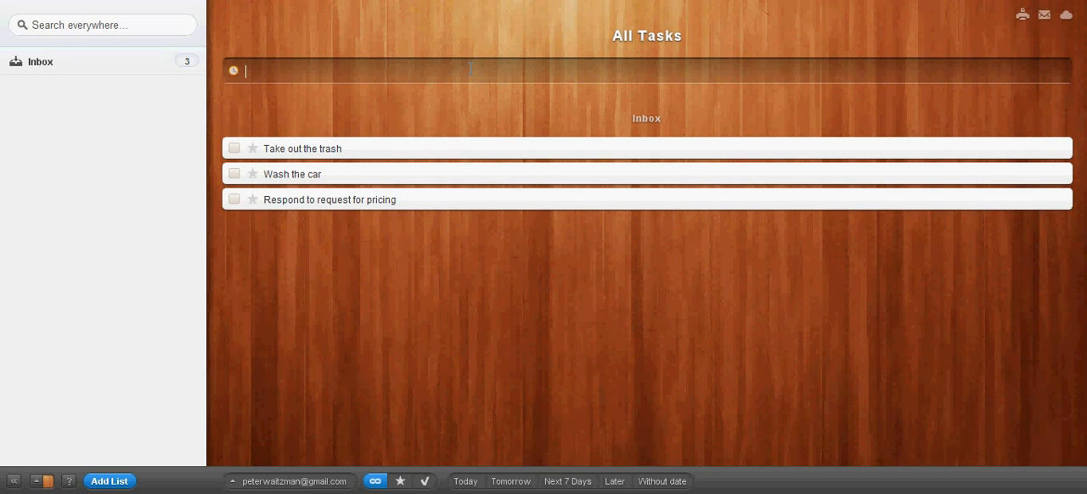
{"action": "key", "text": "Return"}
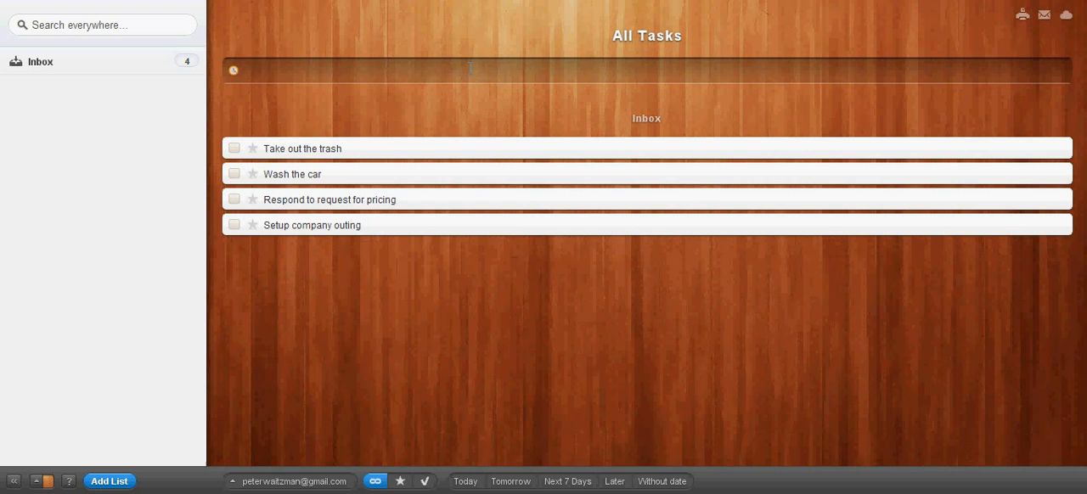
{"action": "type", "text": "Print"}
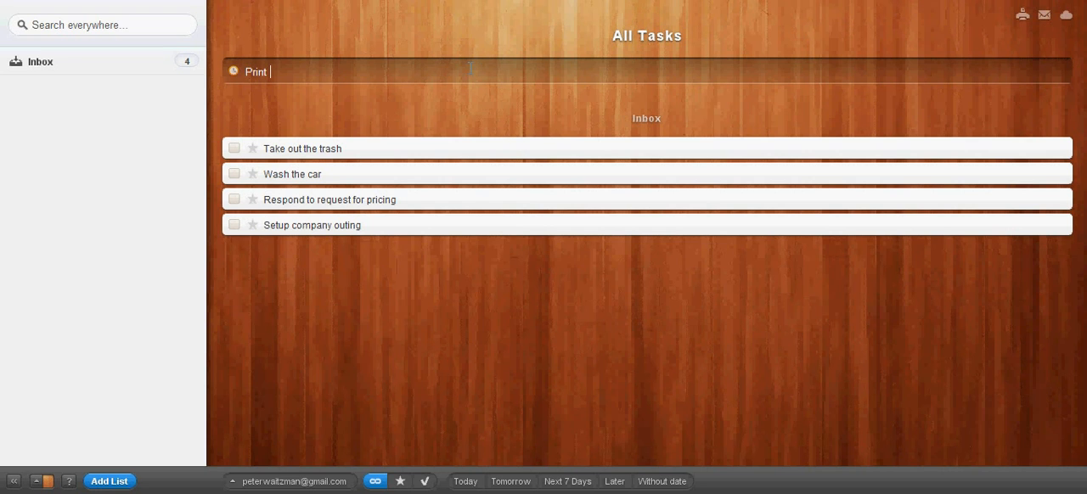
{"action": "key", "text": "BackSpace"}
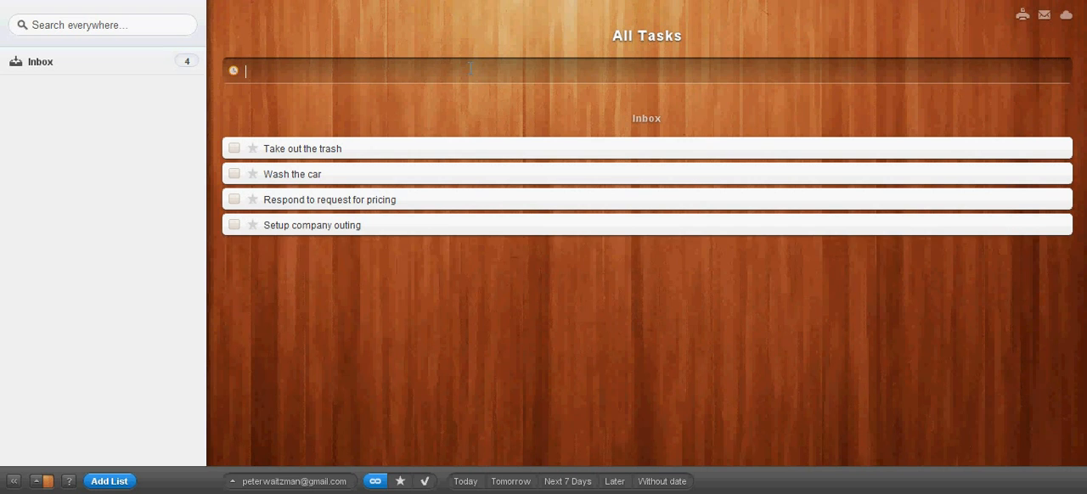
{"action": "type", "text": "Print bulleting"}
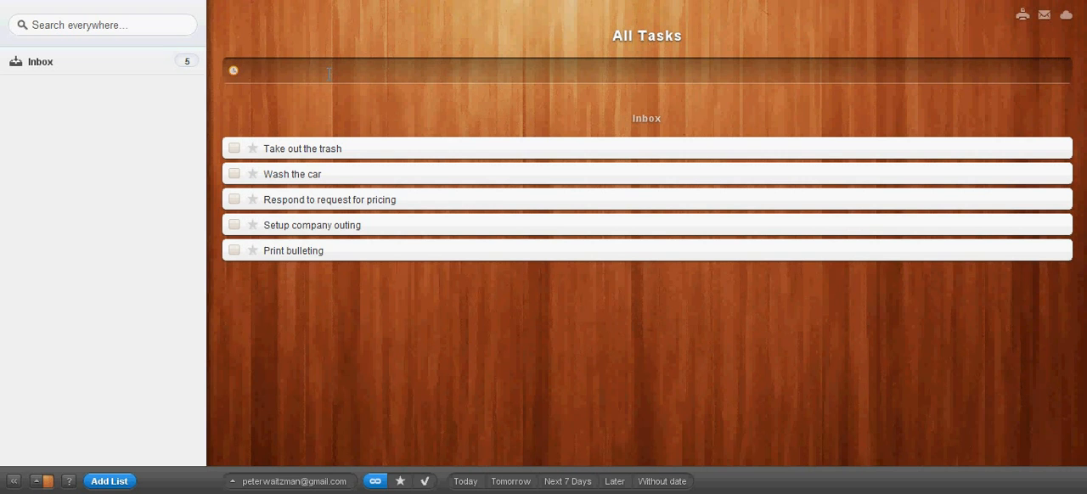
{"action": "type", "text": "Count money and mak"}
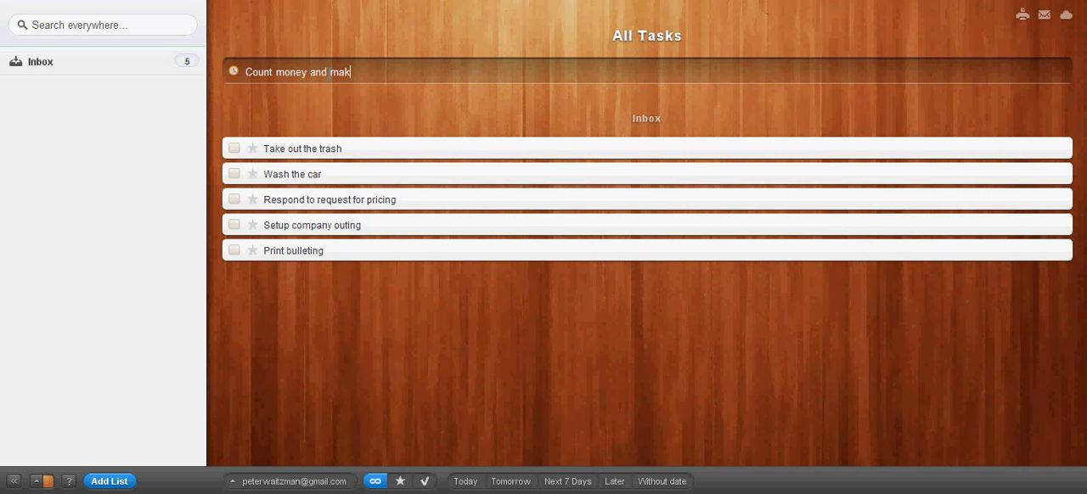
{"action": "key", "text": "Return"}
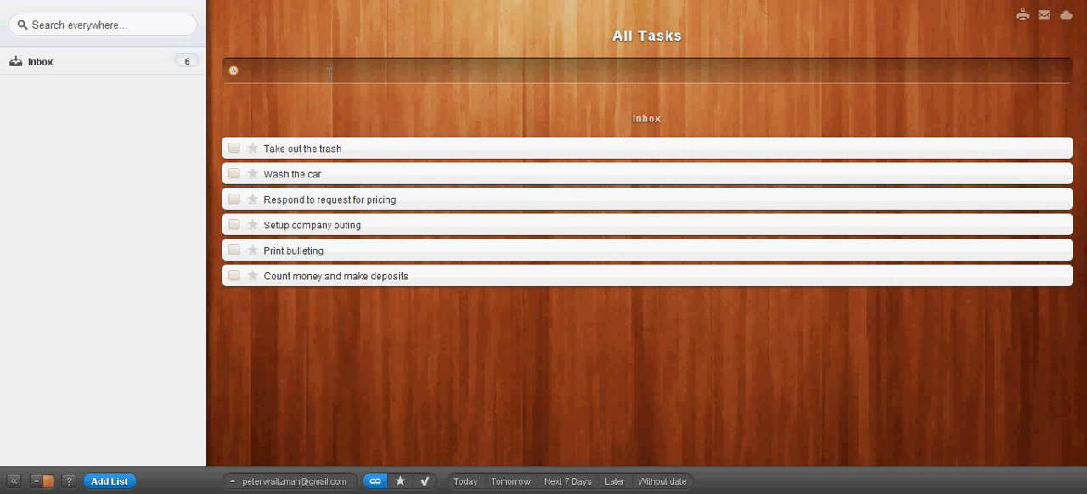
{"action": "type", "text": "Pack"}
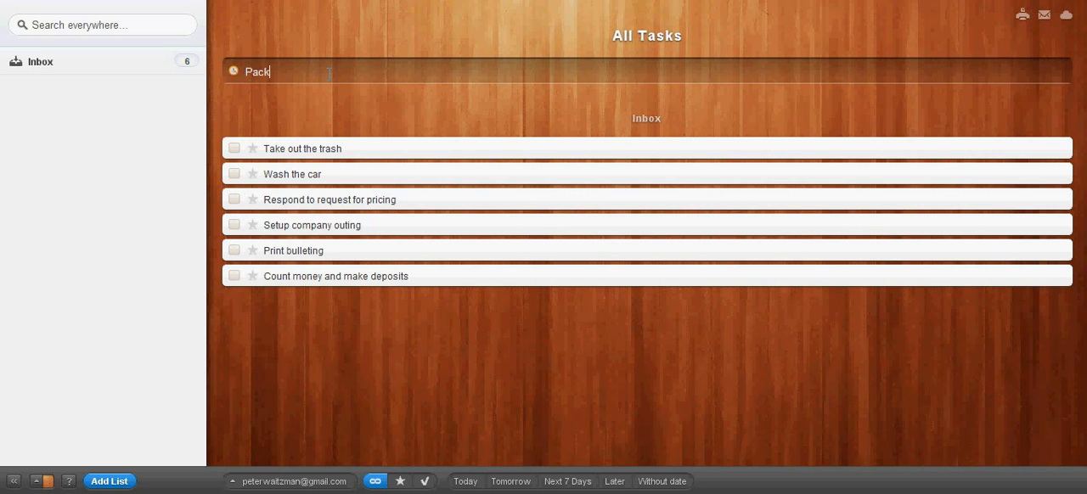
{"action": "key", "text": "Return"}
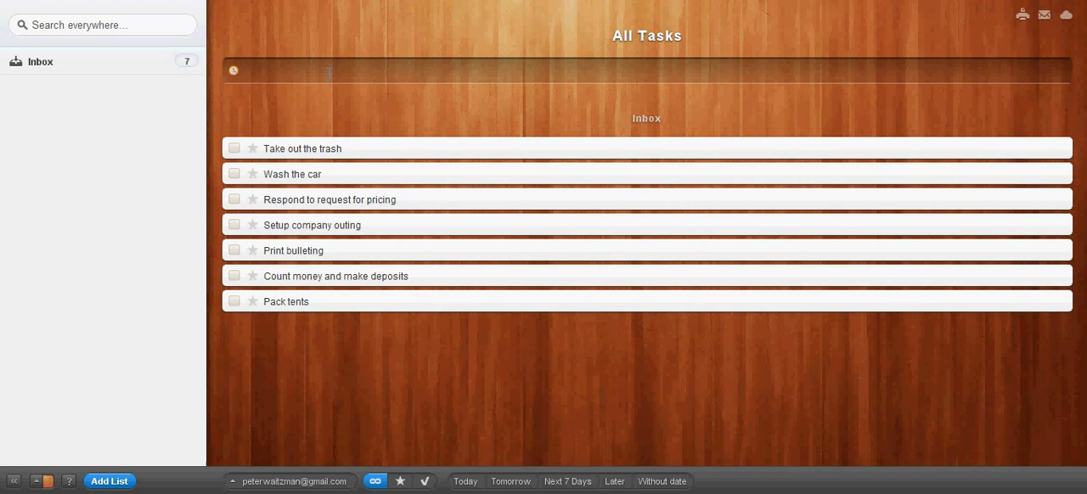
{"action": "type", "text": "Buy camping su"}
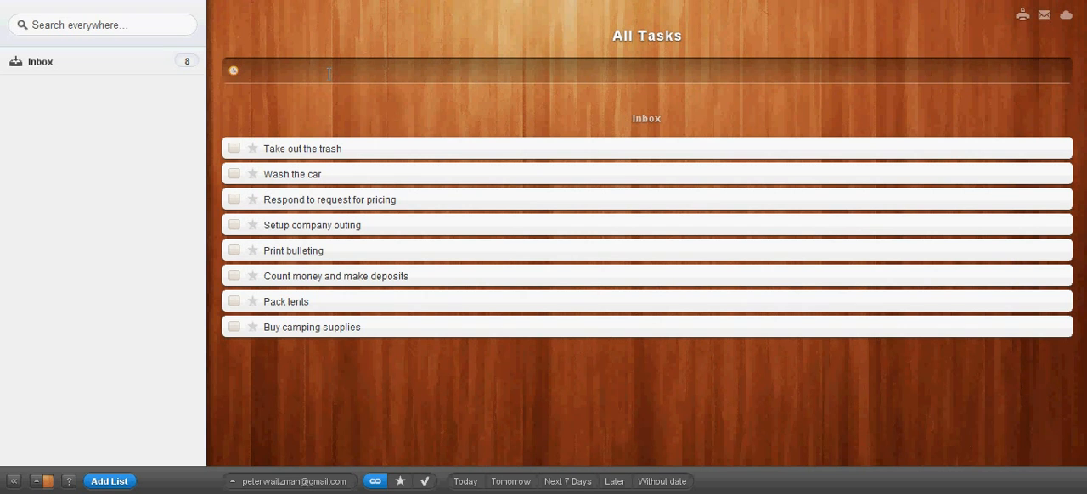
{"action": "mouse_move", "coordinate": [655, 176]}
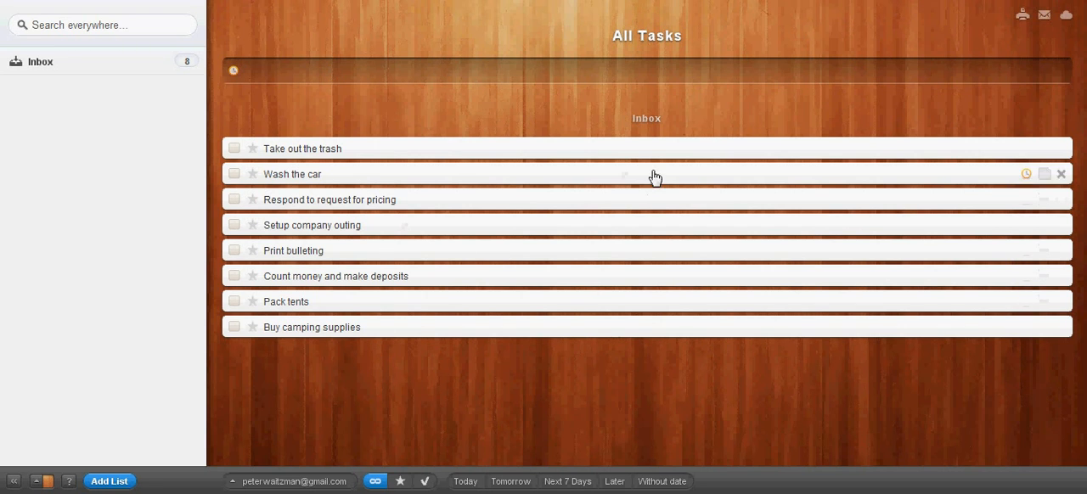
{"action": "mouse_move", "coordinate": [55, 87]}
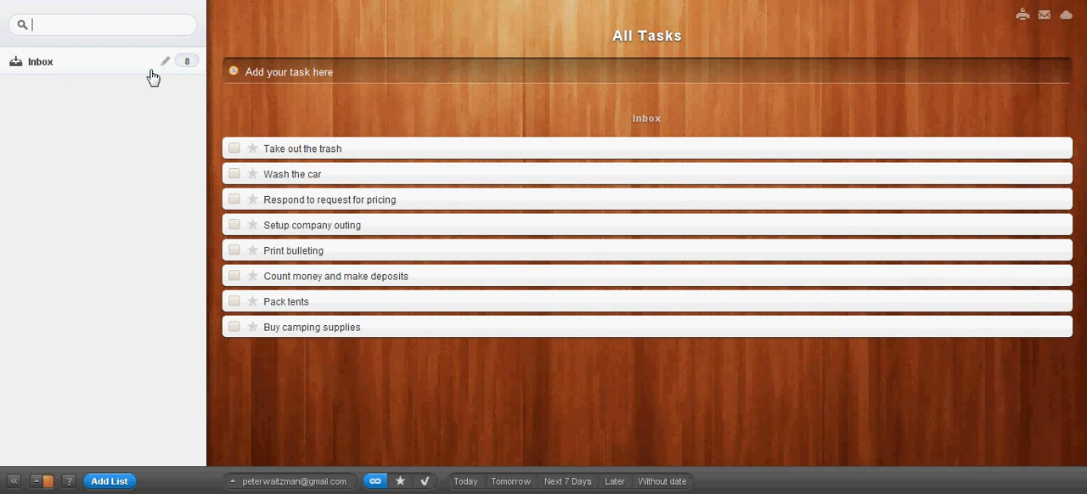
{"action": "mouse_move", "coordinate": [137, 99]}
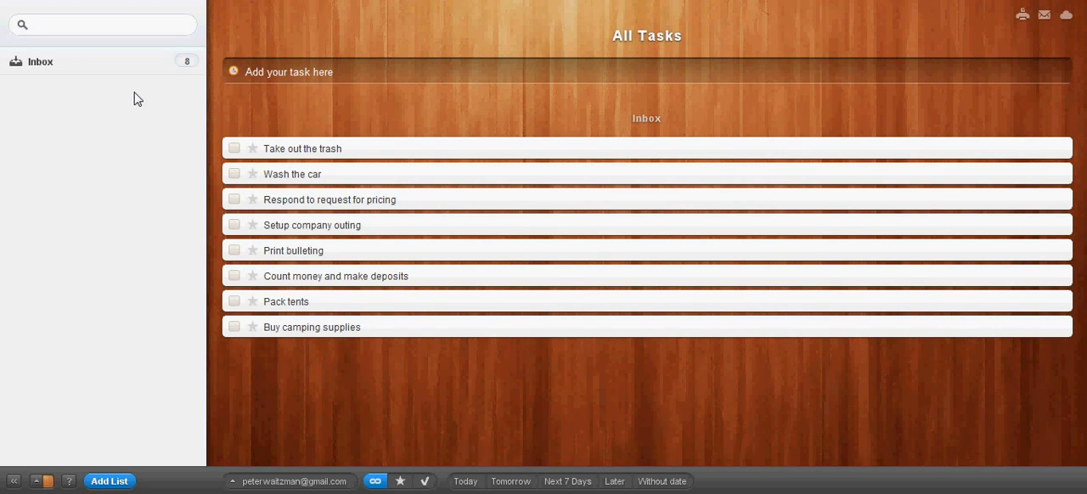
- Add sidebar lists named Boy Scouts, Personal, Work and Church
{"action": "left_click", "coordinate": [102, 24]}
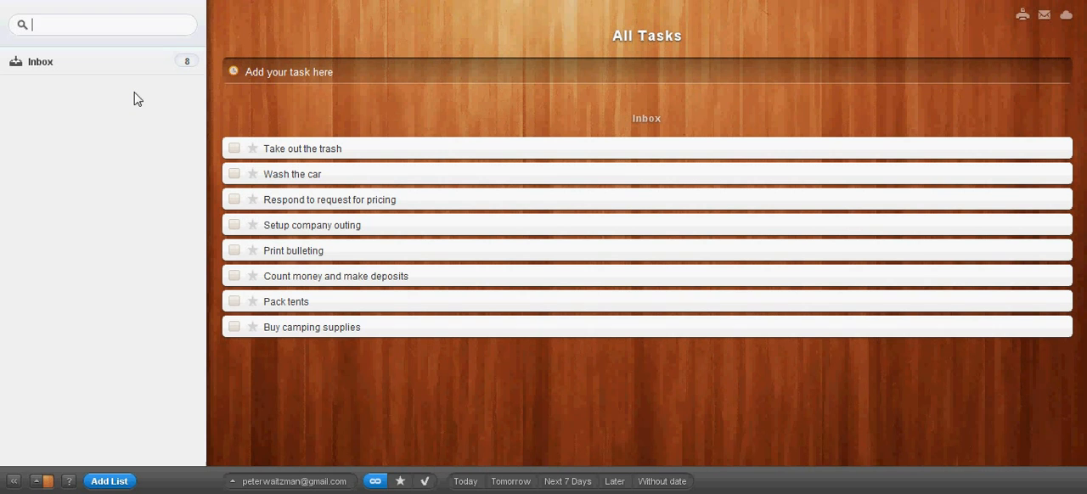
{"action": "type", "text": "Boy SCout"}
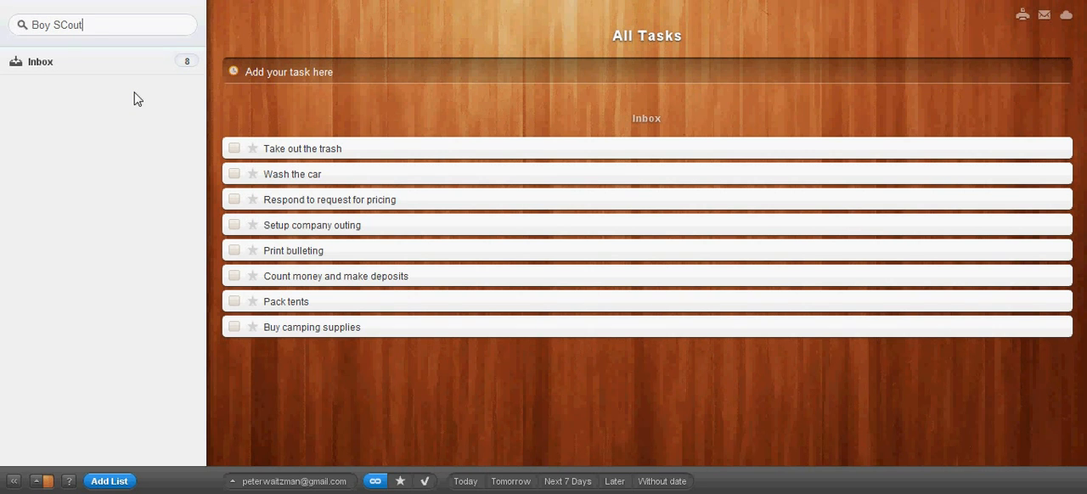
{"action": "left_click", "coordinate": [108, 480]}
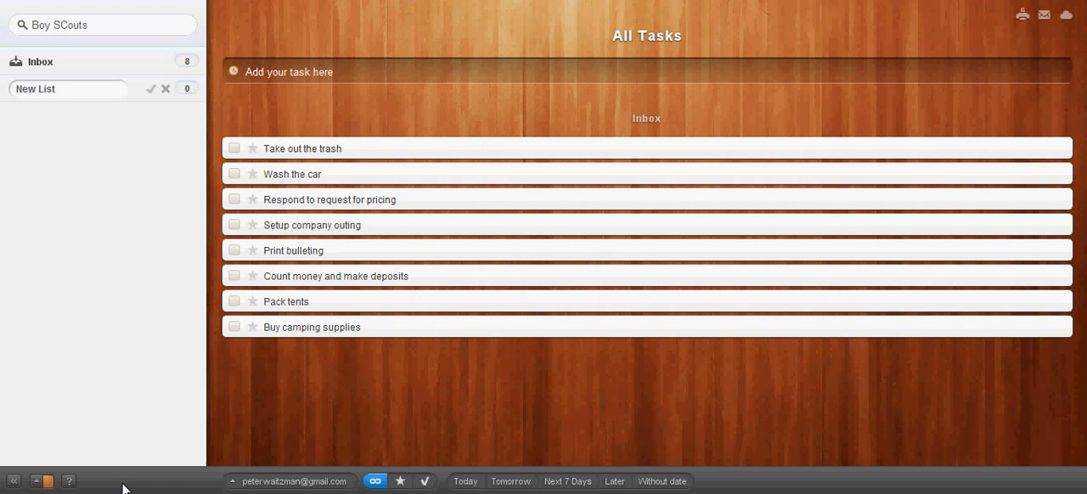
{"action": "type", "text": "B"}
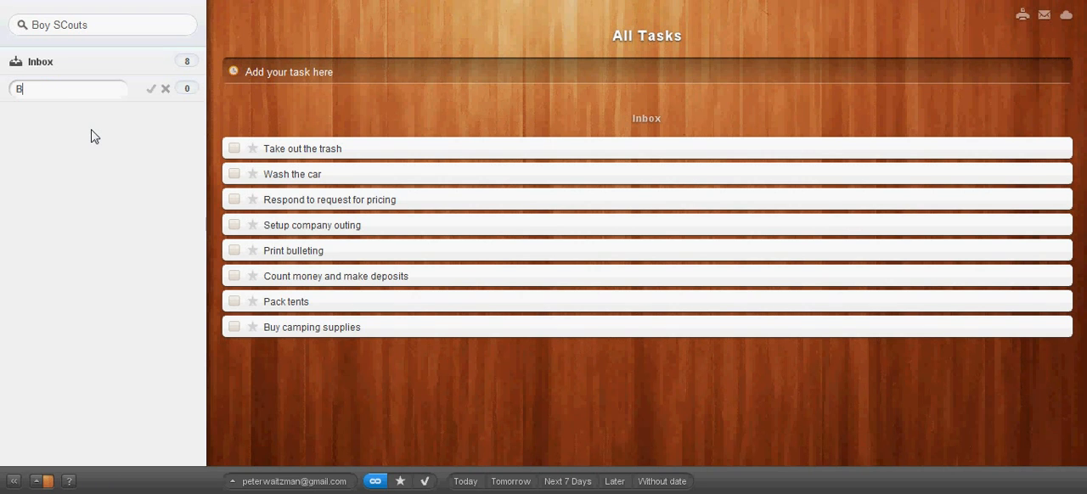
{"action": "left_click", "coordinate": [151, 88]}
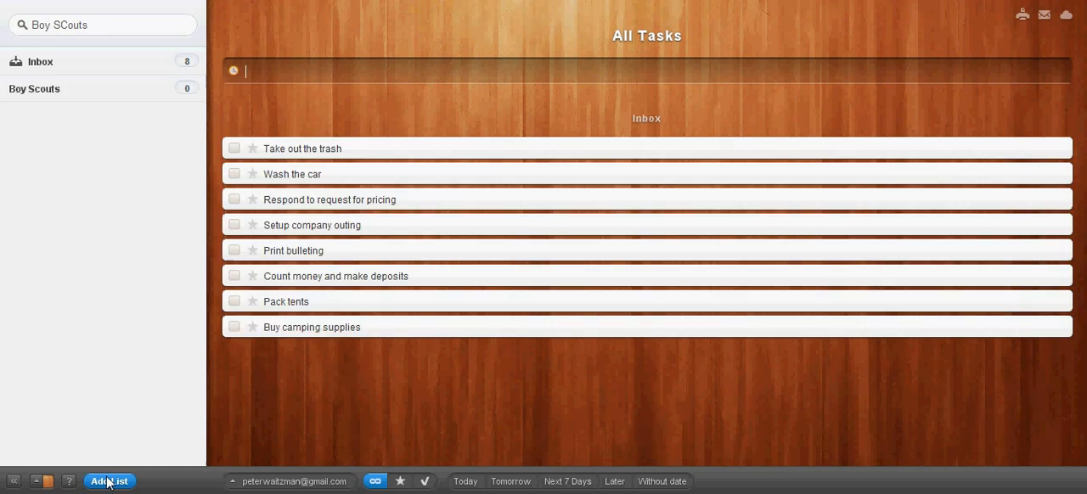
{"action": "left_click", "coordinate": [109, 481]}
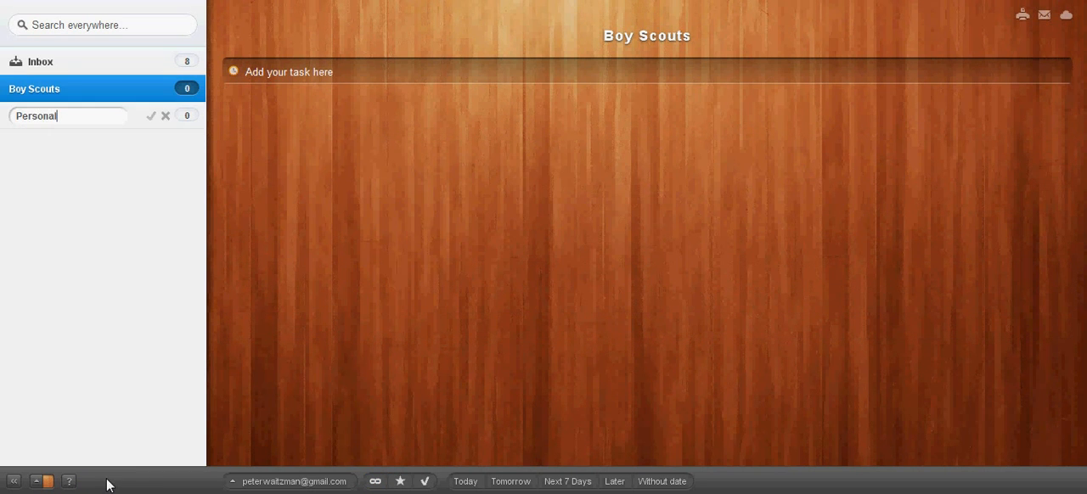
{"action": "left_click", "coordinate": [151, 115]}
{"action": "type", "text": "Church"}
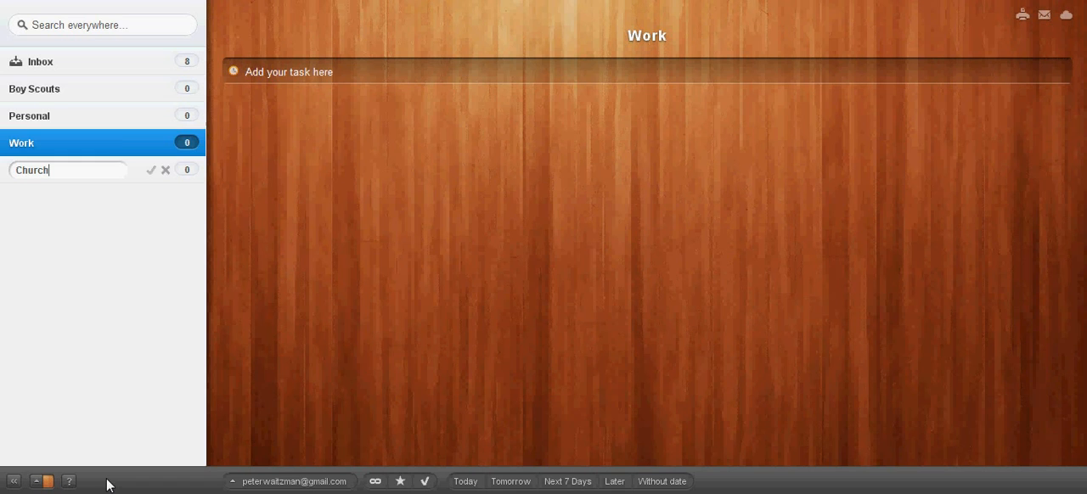
{"action": "left_click", "coordinate": [153, 169]}
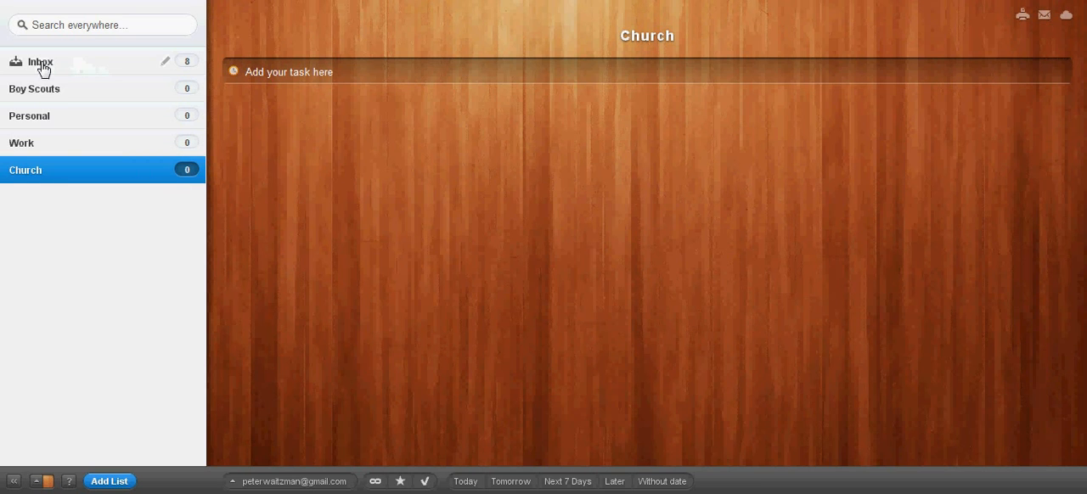
- Move chores to Personal, pricing and outing to Work, bulleting and deposits to Church, tents to Boy Scouts
{"action": "left_click", "coordinate": [39, 61]}
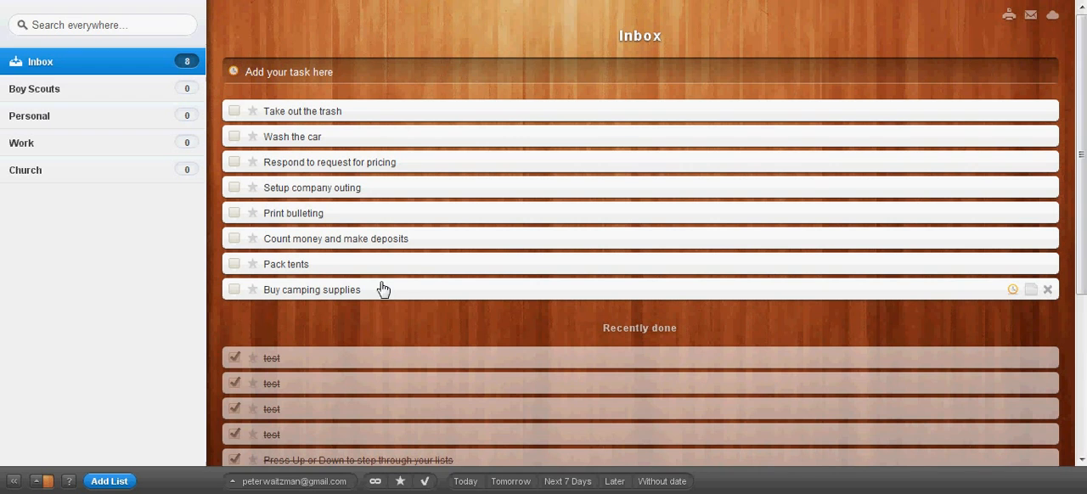
{"action": "mouse_move", "coordinate": [347, 112]}
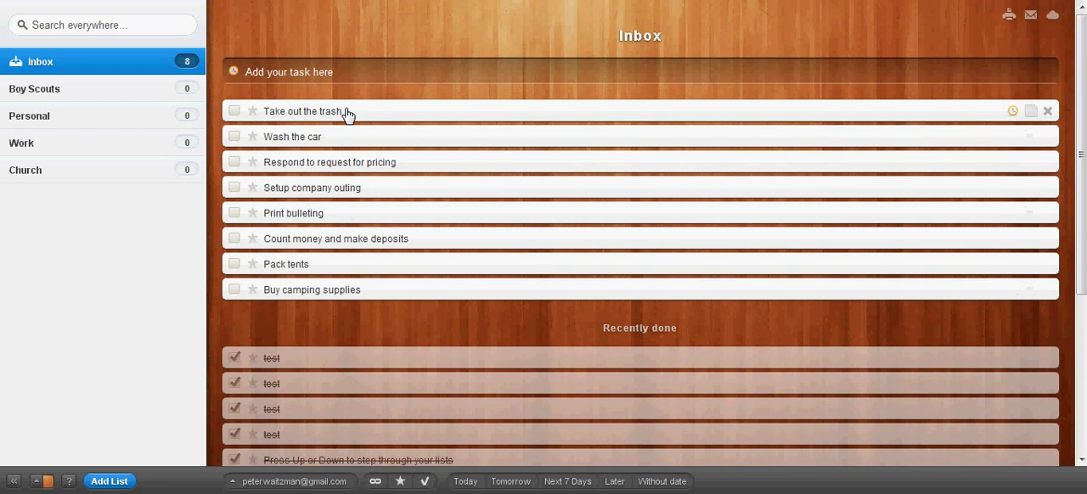
{"action": "mouse_move", "coordinate": [68, 119]}
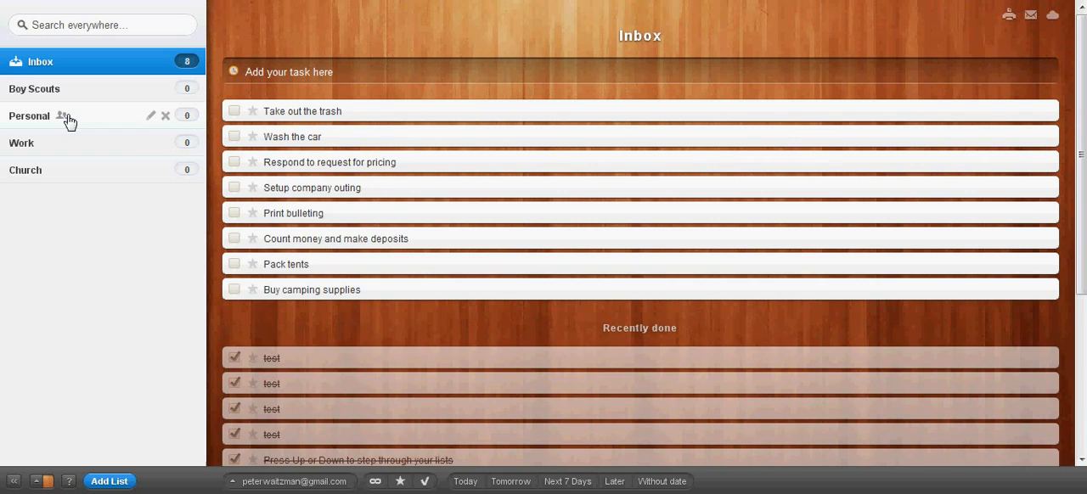
{"action": "left_click", "coordinate": [235, 111]}
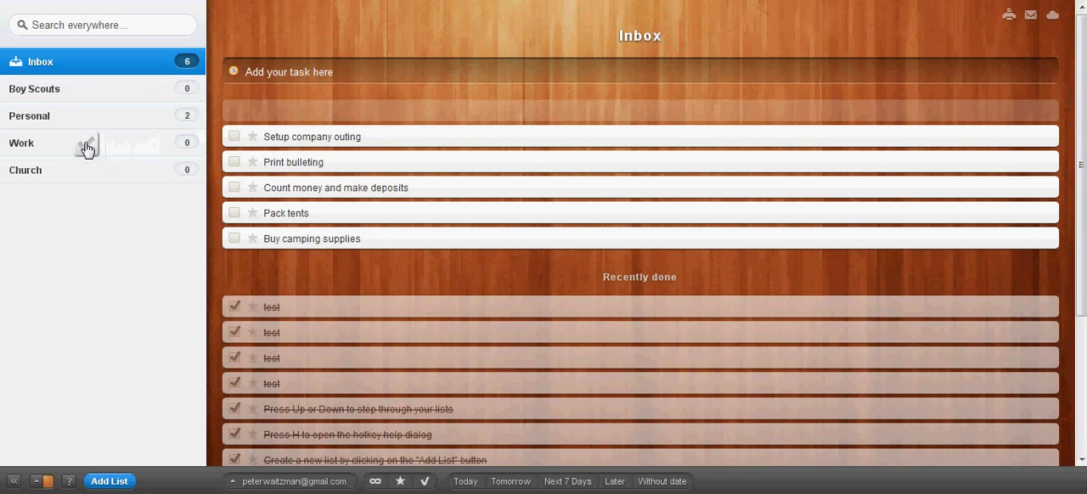
{"action": "left_click", "coordinate": [234, 136]}
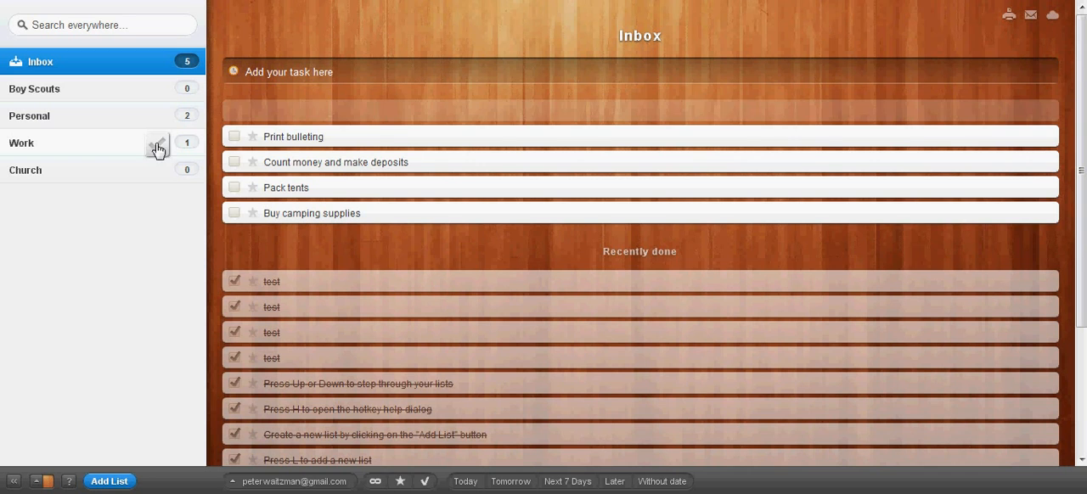
{"action": "left_click", "coordinate": [234, 136]}
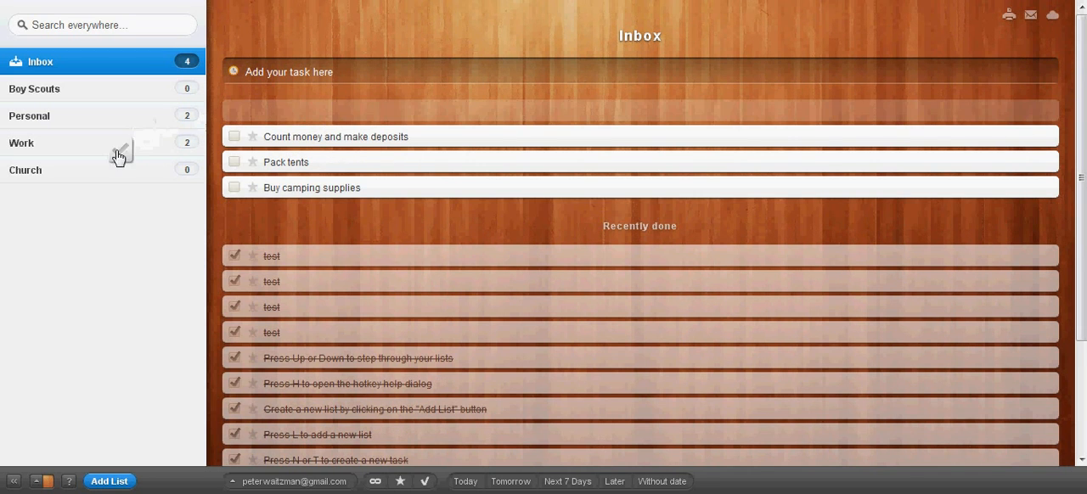
{"action": "left_click", "coordinate": [235, 136]}
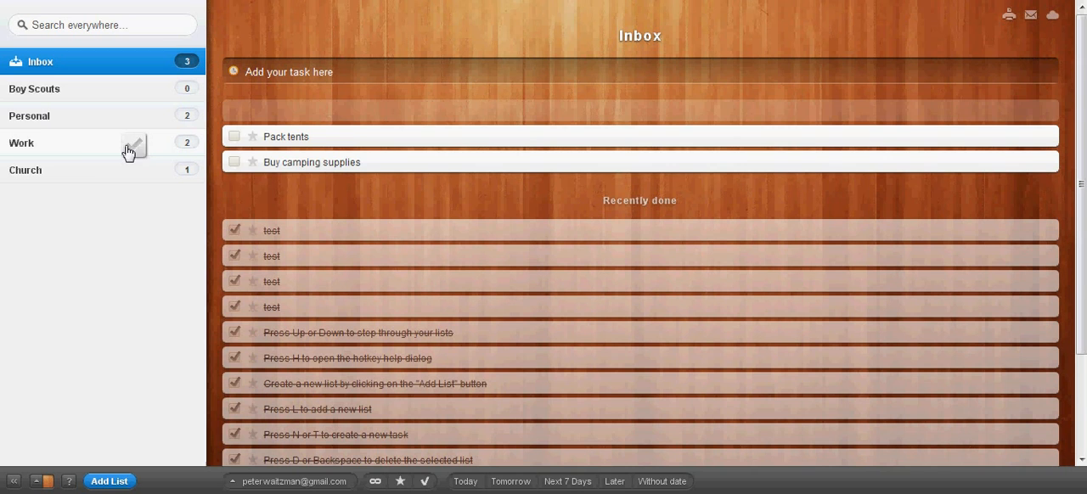
{"action": "left_click", "coordinate": [236, 135]}
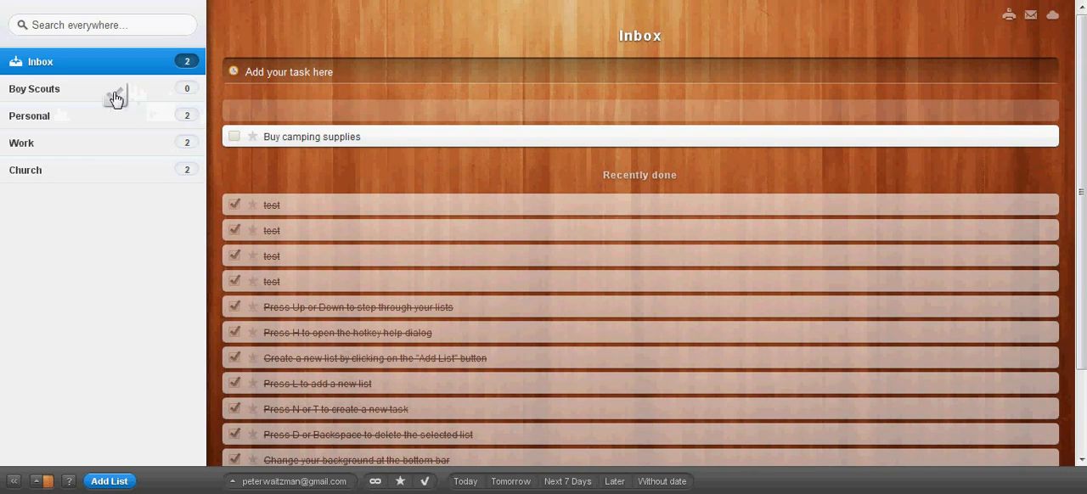
{"action": "left_click", "coordinate": [235, 137]}
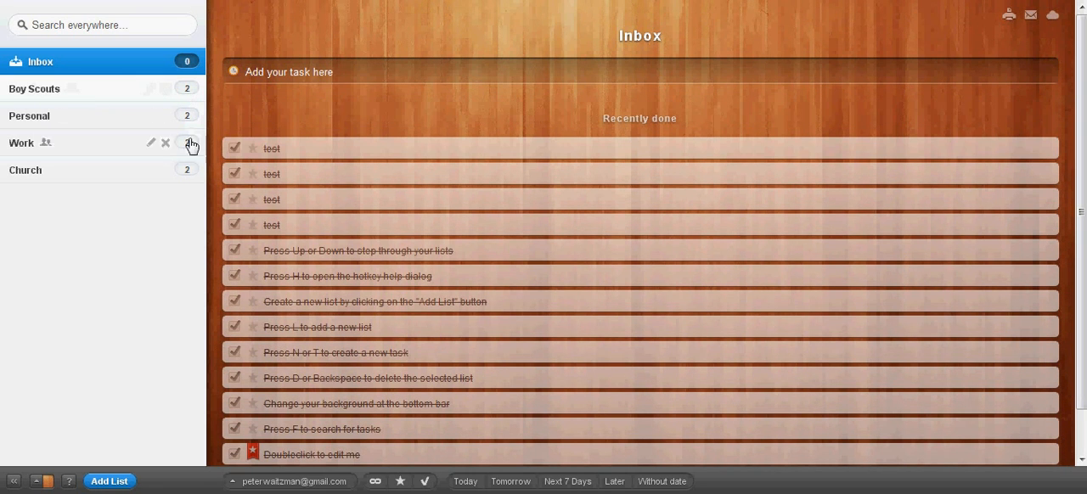
{"action": "mouse_move", "coordinate": [196, 188]}
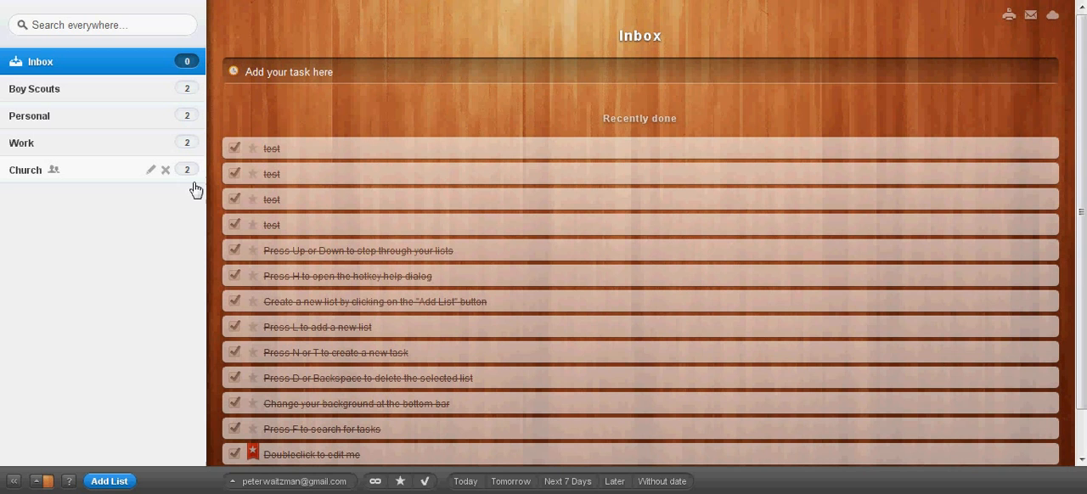
{"action": "mouse_move", "coordinate": [29, 111]}
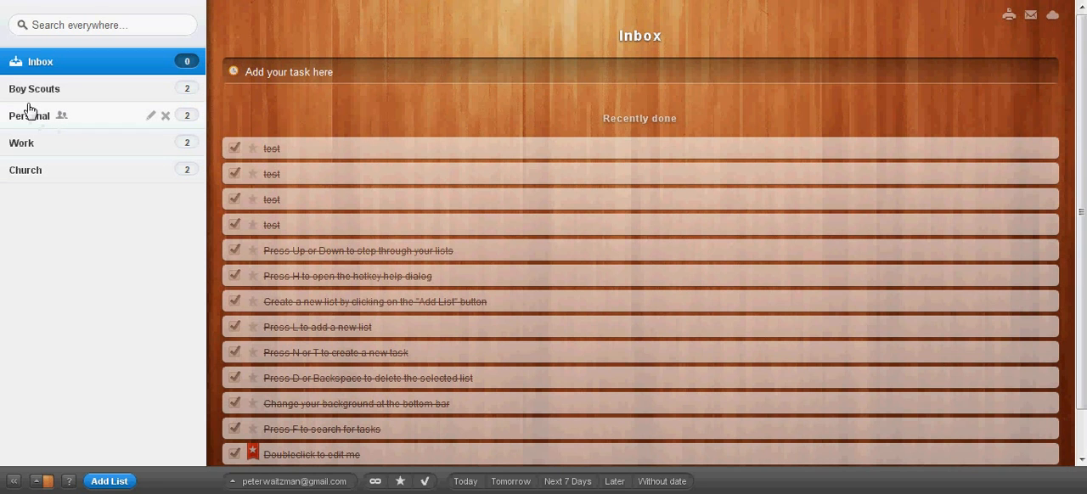
- In the Personal list, add the task 'First'
{"action": "left_click", "coordinate": [30, 115]}
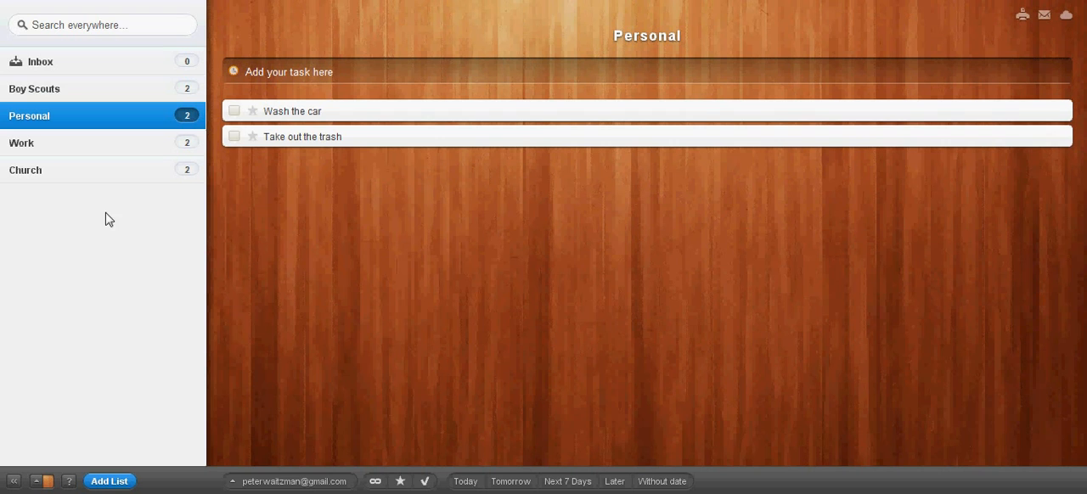
{"action": "mouse_move", "coordinate": [387, 307]}
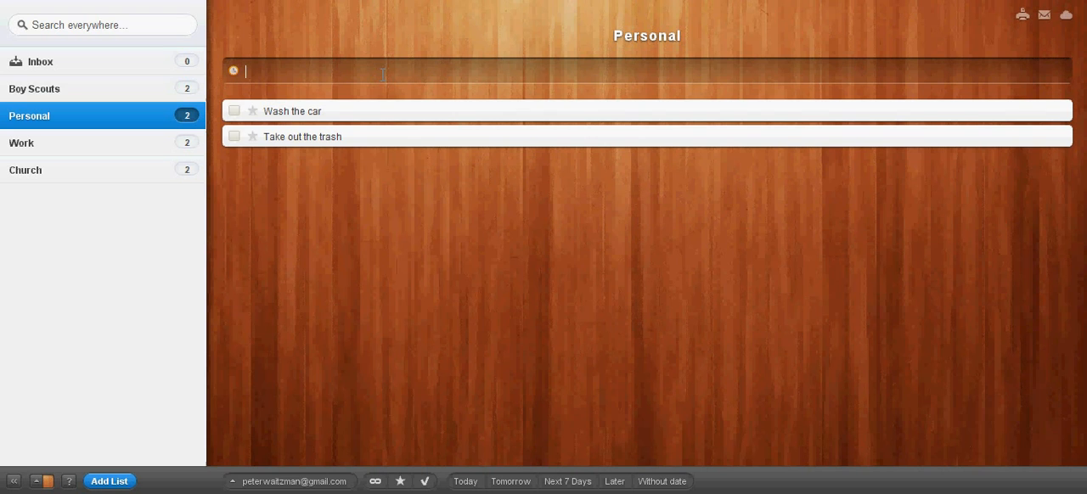
{"action": "type", "text": "First"}
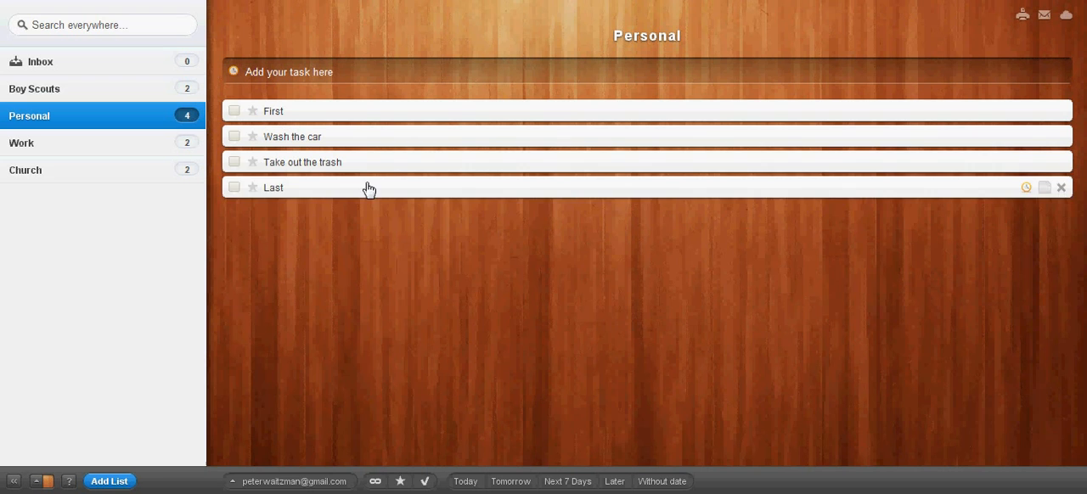
{"action": "mouse_move", "coordinate": [389, 203]}
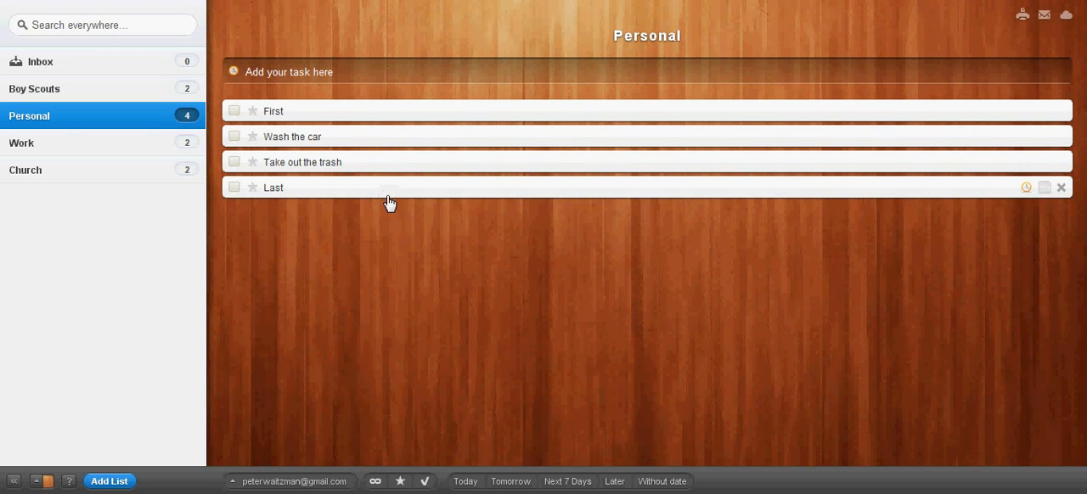
{"action": "mouse_move", "coordinate": [91, 218]}
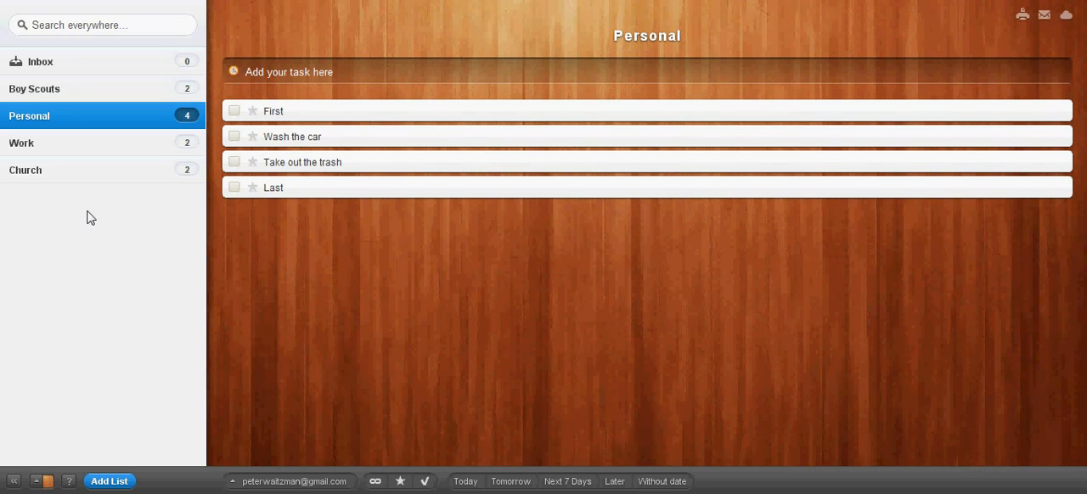
{"action": "mouse_move", "coordinate": [109, 226]}
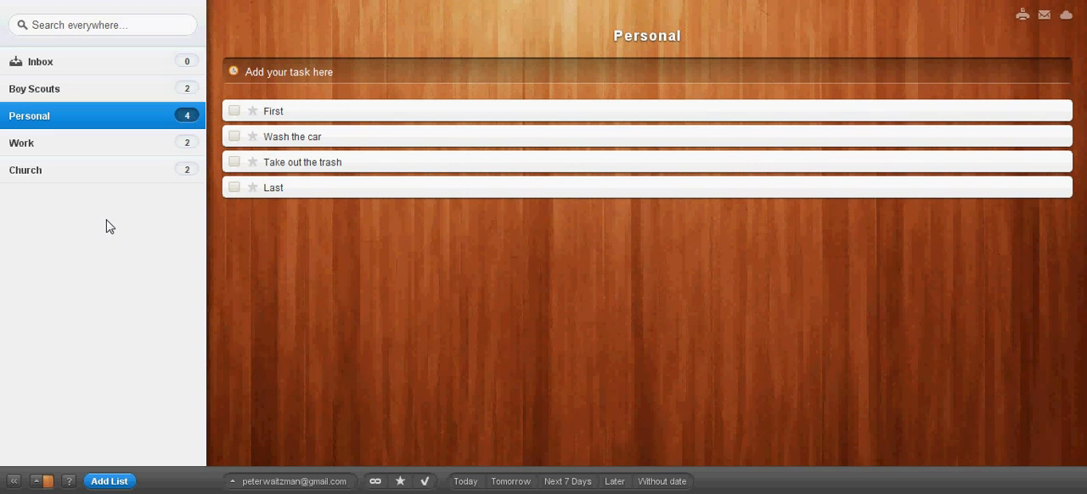
{"action": "mouse_move", "coordinate": [77, 127]}
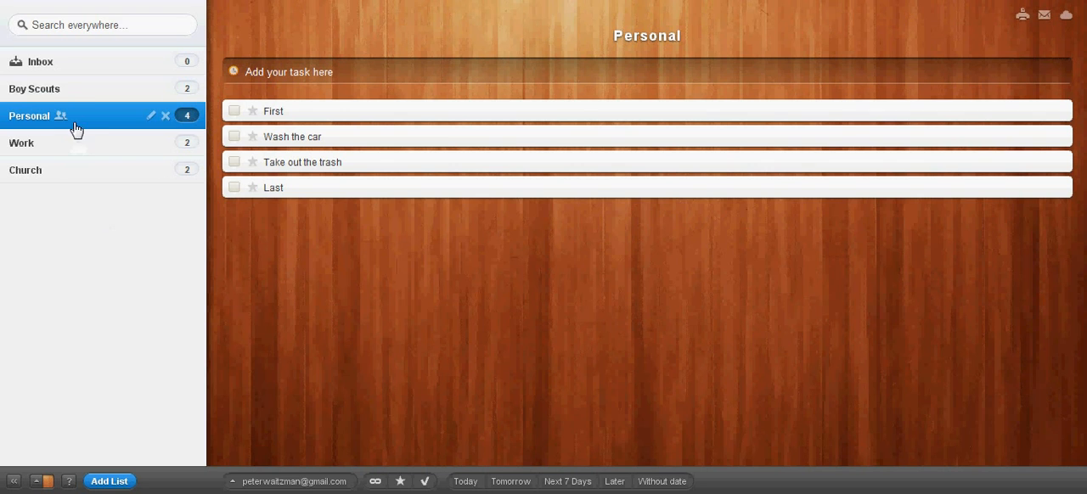
- Star Buy camping supplies and Setup company outing, and complete Take out the trash
{"action": "left_click", "coordinate": [35, 88]}
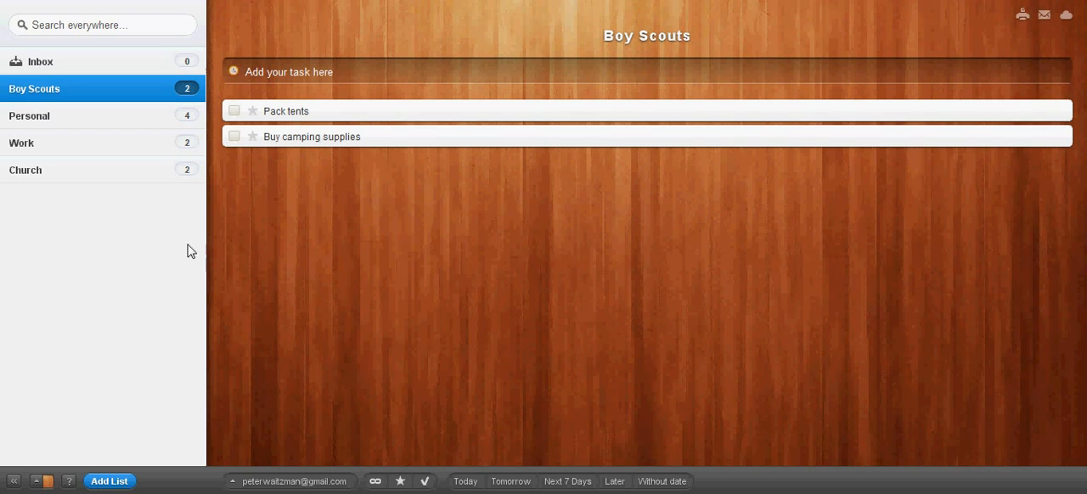
{"action": "mouse_move", "coordinate": [244, 142]}
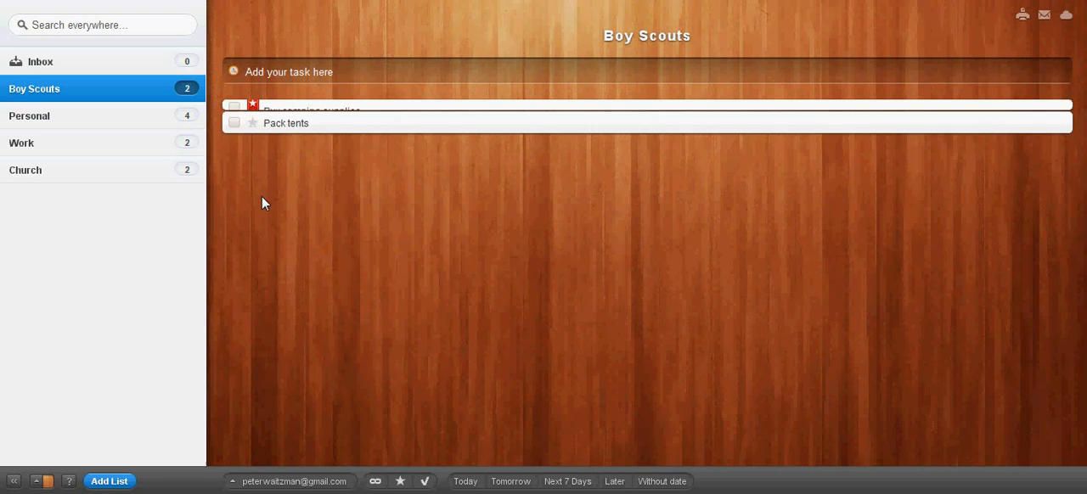
{"action": "mouse_move", "coordinate": [100, 141]}
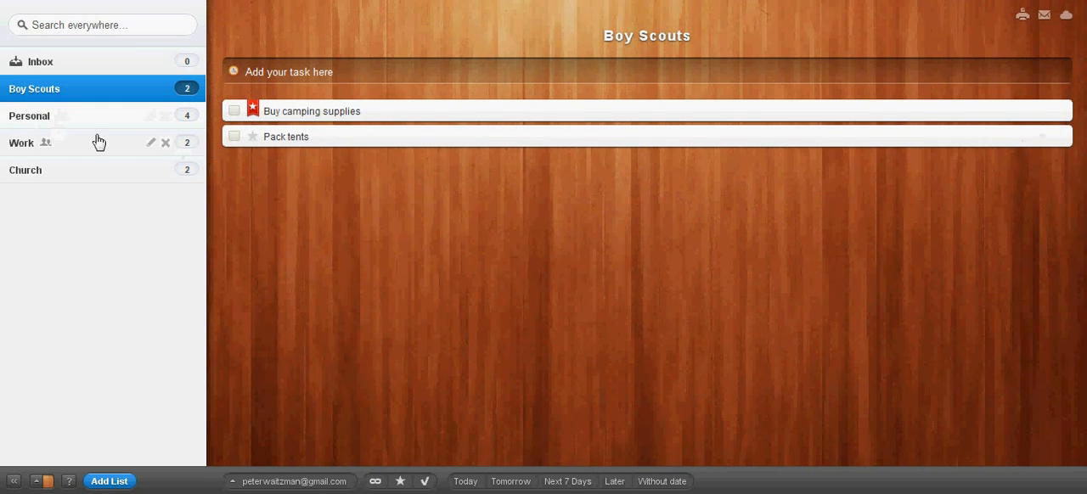
{"action": "left_click", "coordinate": [29, 115]}
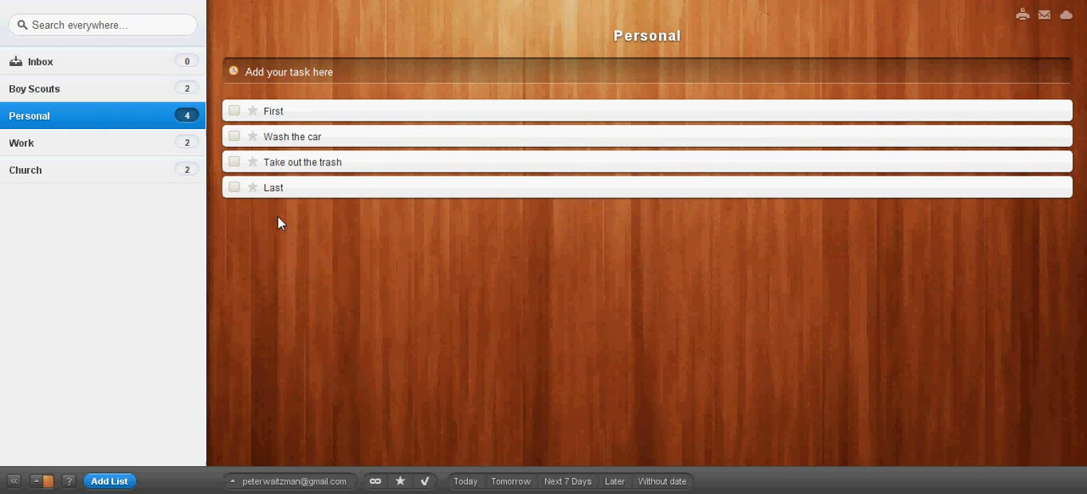
{"action": "mouse_move", "coordinate": [252, 174]}
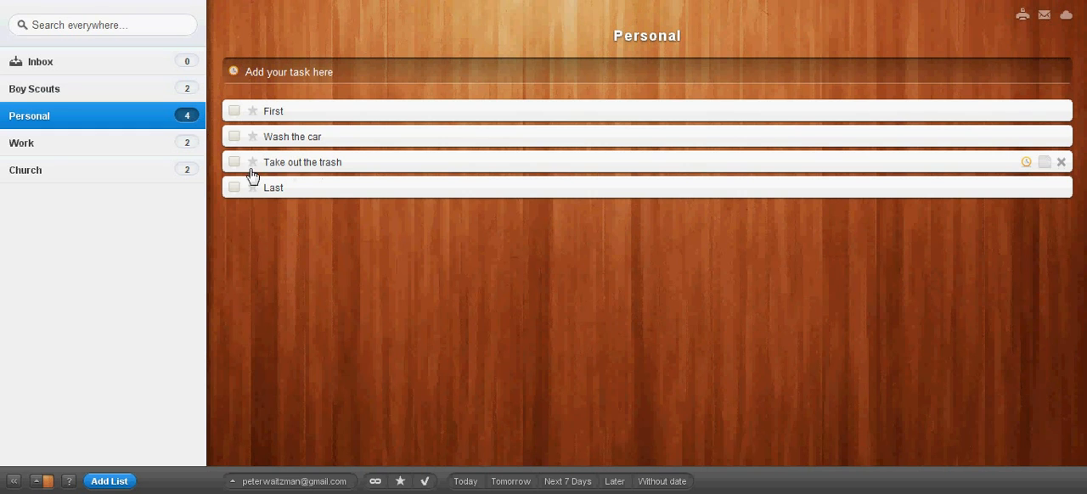
{"action": "left_click", "coordinate": [234, 161]}
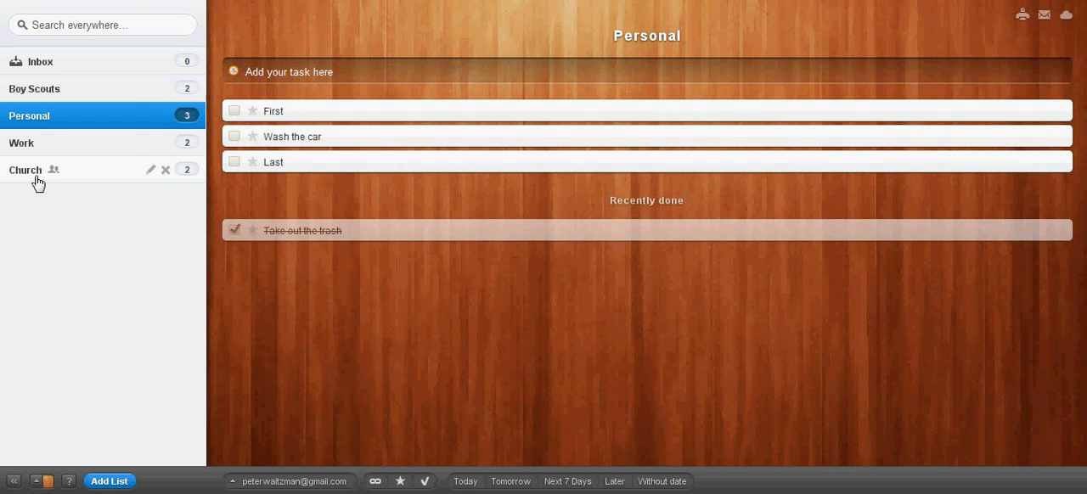
{"action": "left_click", "coordinate": [21, 143]}
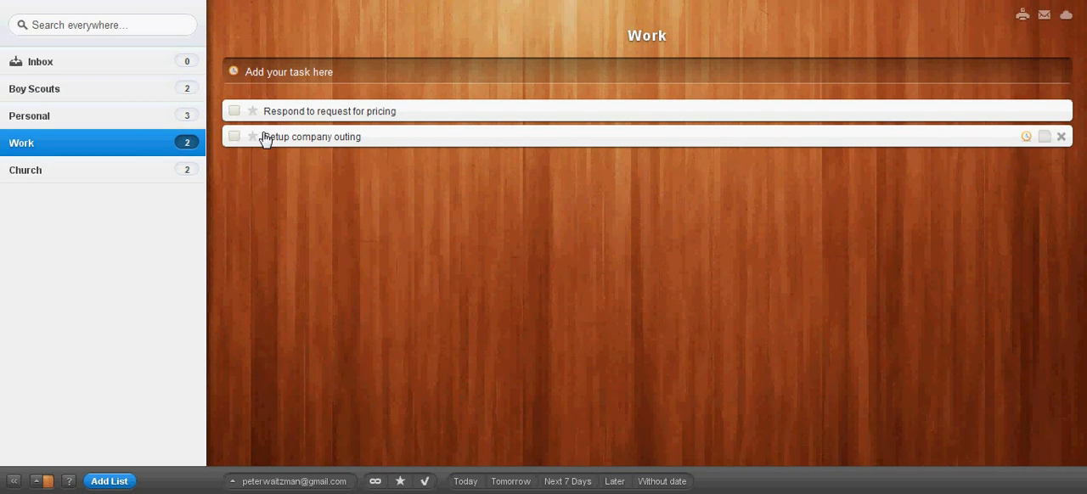
{"action": "left_click", "coordinate": [252, 111]}
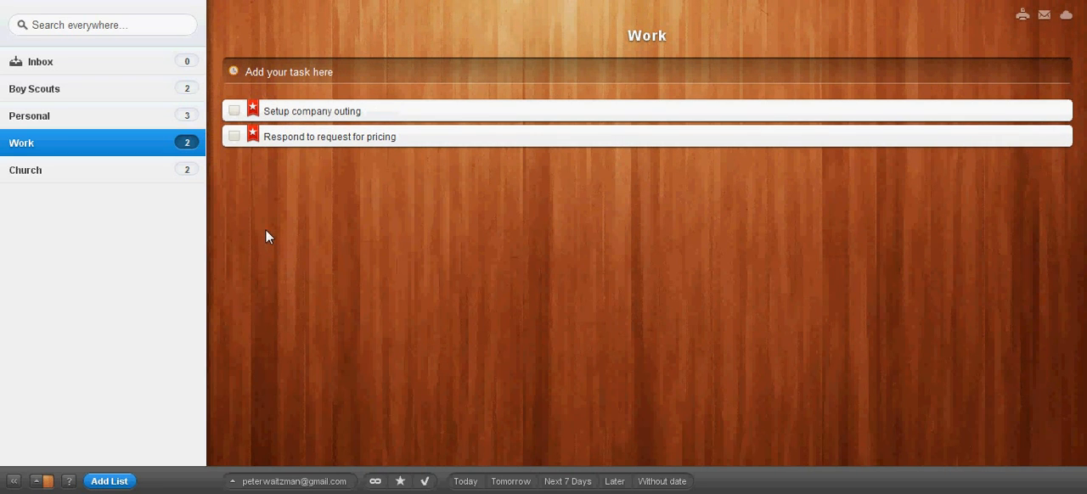
{"action": "left_click", "coordinate": [25, 170]}
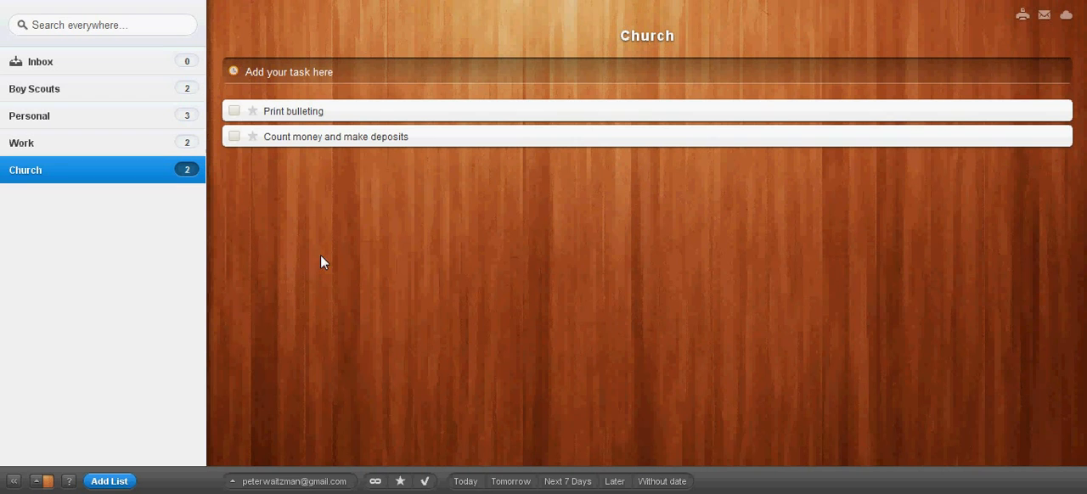
{"action": "mouse_move", "coordinate": [370, 176]}
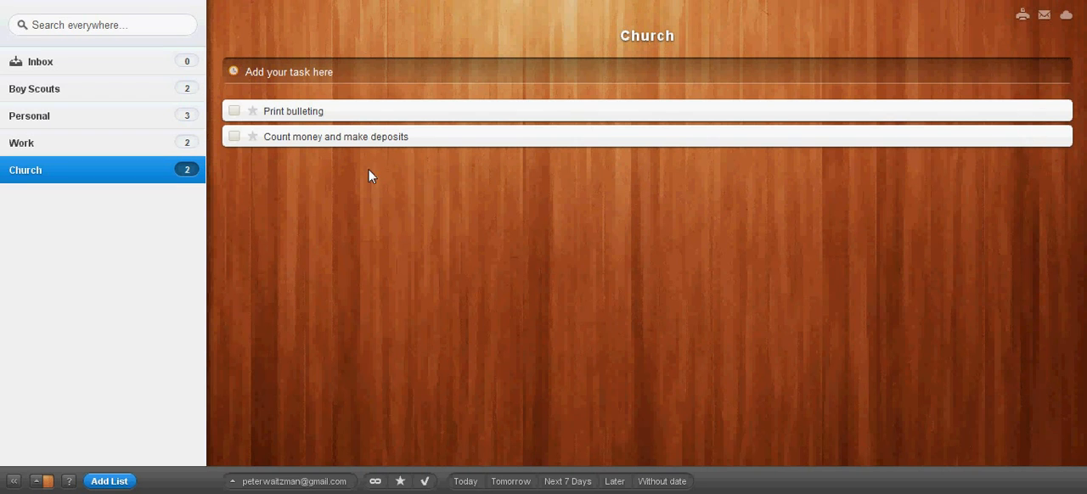
{"action": "mouse_move", "coordinate": [391, 355]}
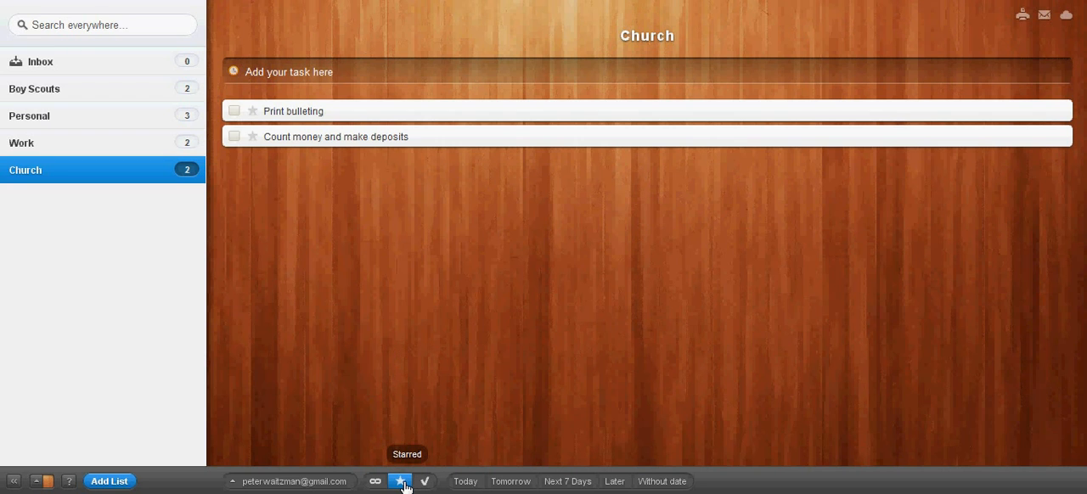
- Review starred tasks in Important Tasks, then check the Boy Scouts and Personal lists
{"action": "left_click", "coordinate": [400, 481]}
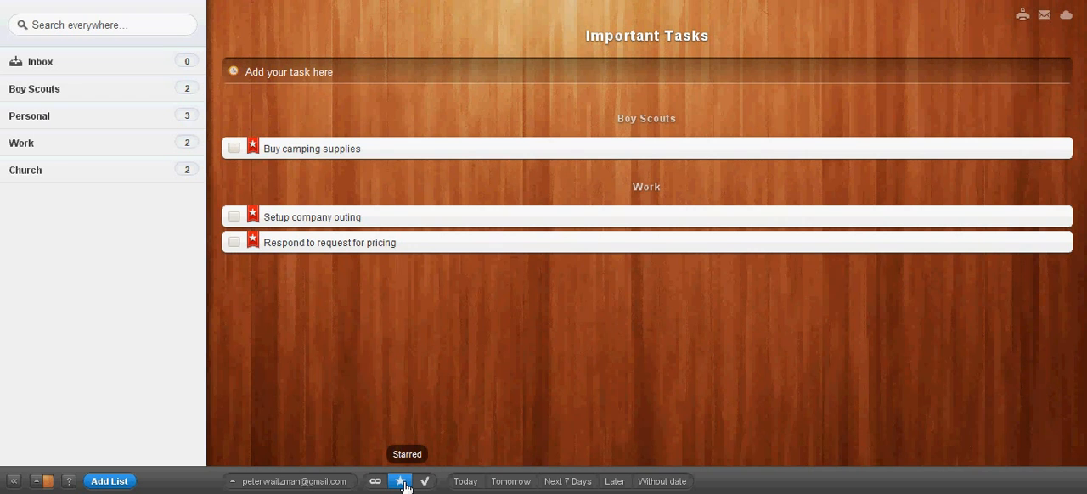
{"action": "mouse_move", "coordinate": [390, 424]}
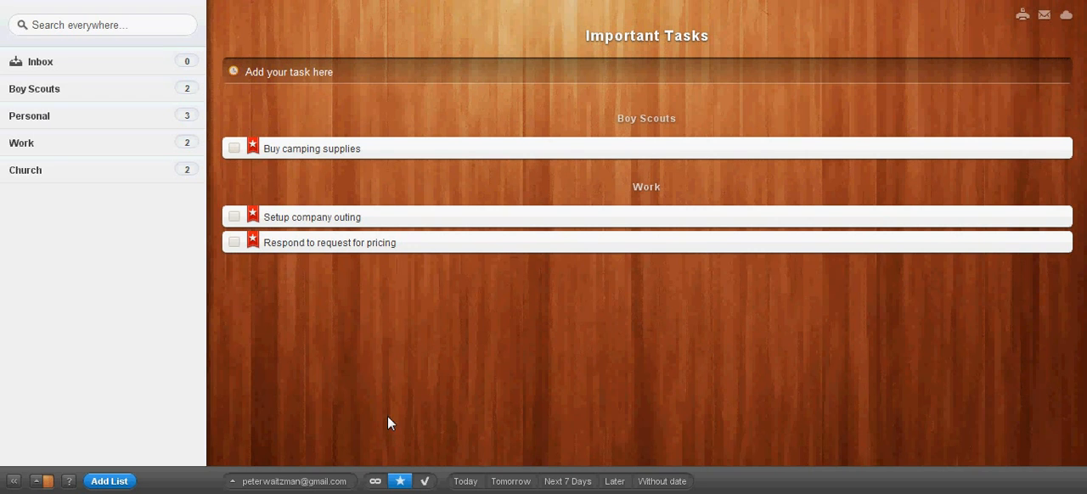
{"action": "mouse_move", "coordinate": [322, 243]}
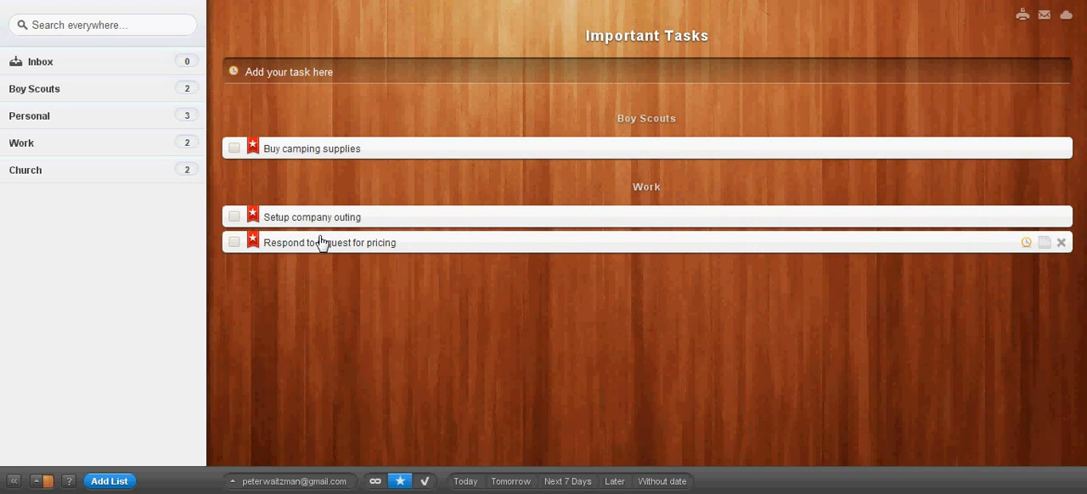
{"action": "mouse_move", "coordinate": [379, 286]}
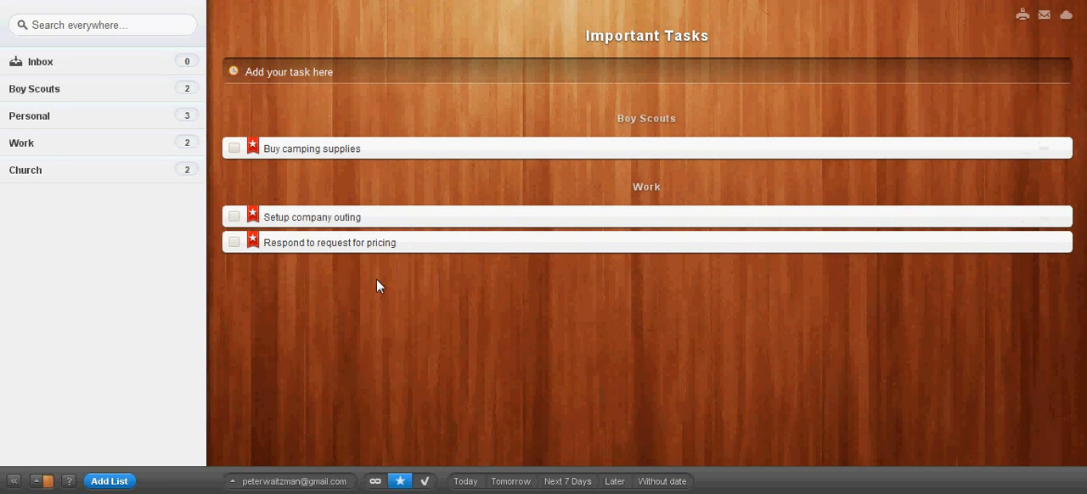
{"action": "mouse_move", "coordinate": [234, 197]}
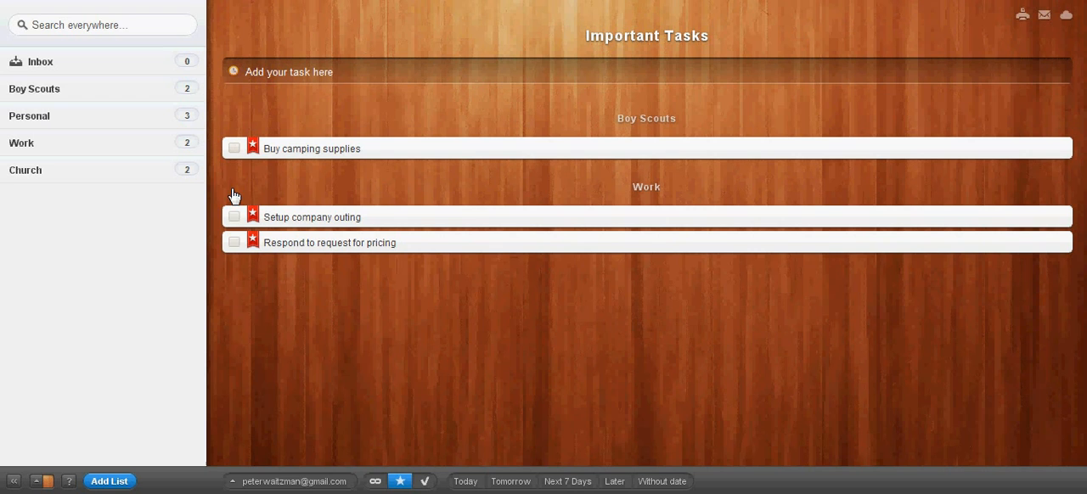
{"action": "mouse_move", "coordinate": [250, 161]}
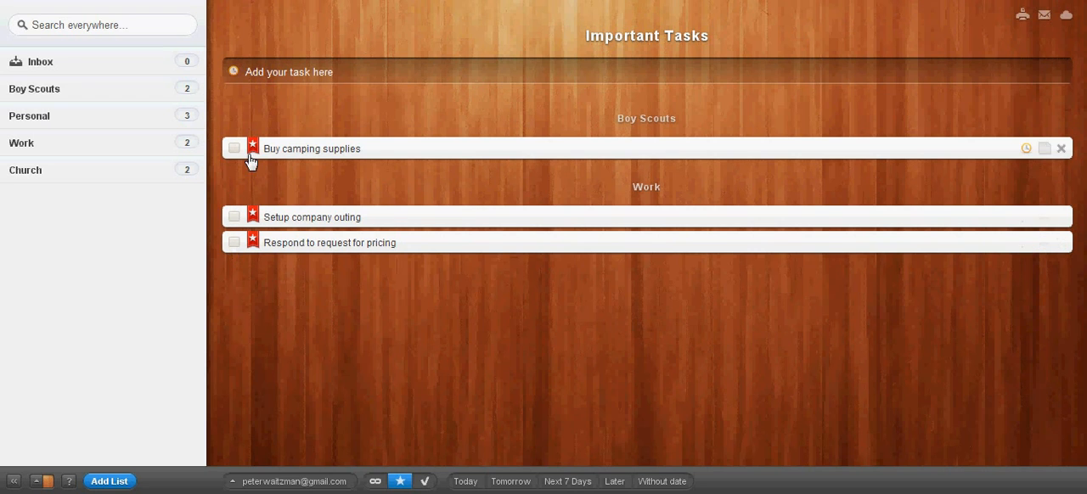
{"action": "left_click", "coordinate": [34, 88]}
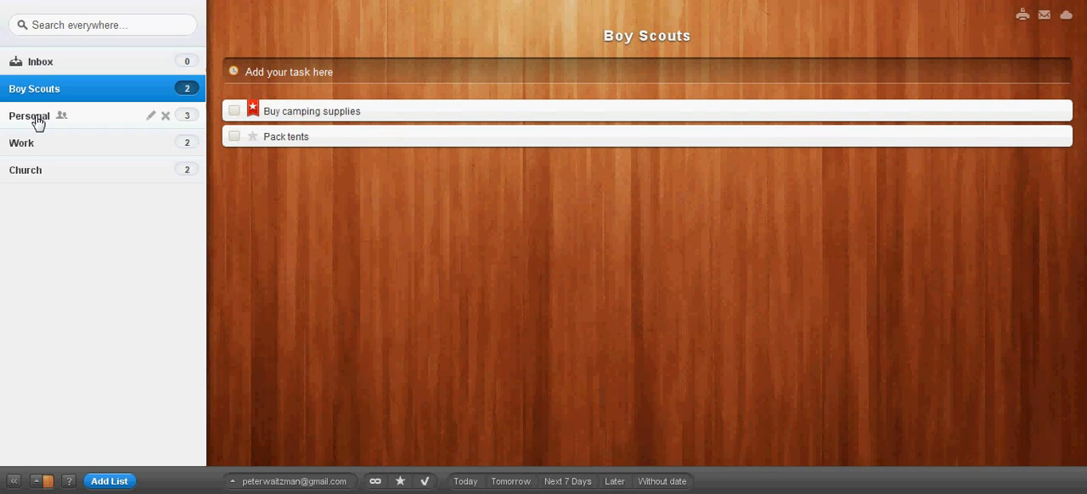
{"action": "left_click", "coordinate": [30, 115]}
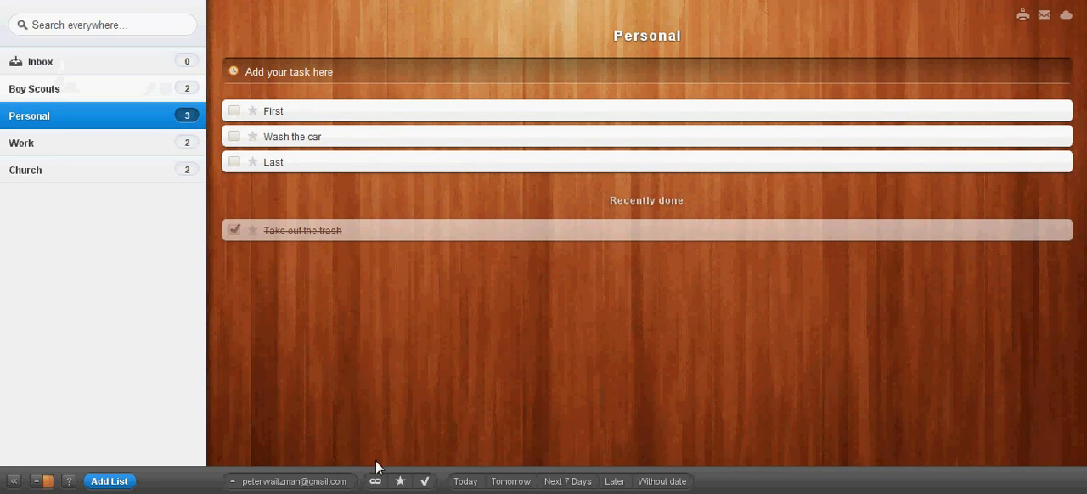
- Complete Setup company outing from the starred view, then review Boy Scouts, Personal, Church and Inbox
{"action": "left_click", "coordinate": [399, 482]}
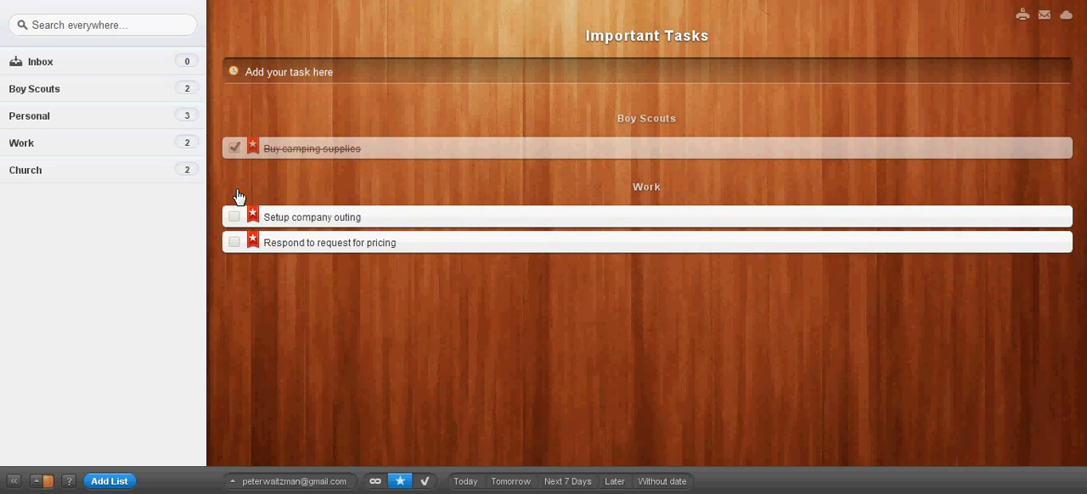
{"action": "left_click", "coordinate": [235, 217]}
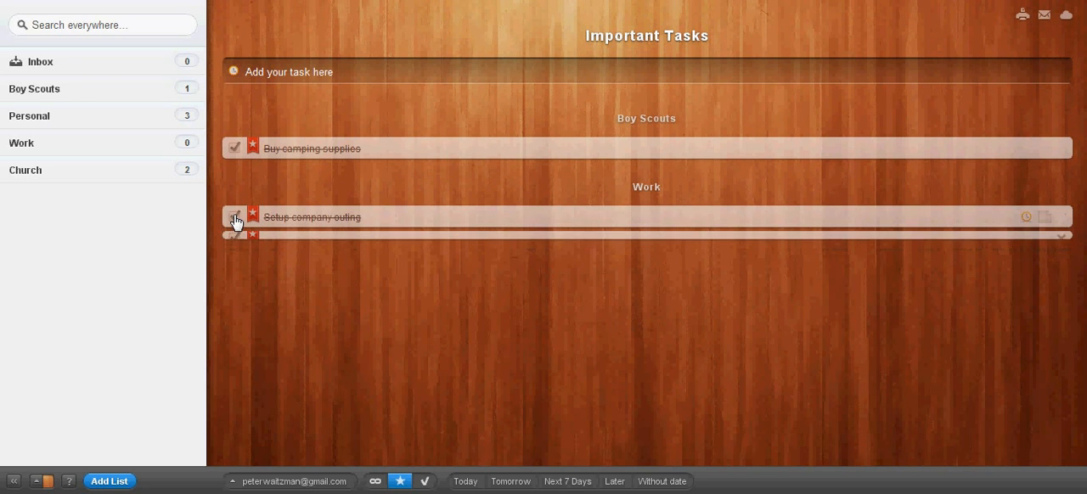
{"action": "left_click", "coordinate": [35, 88]}
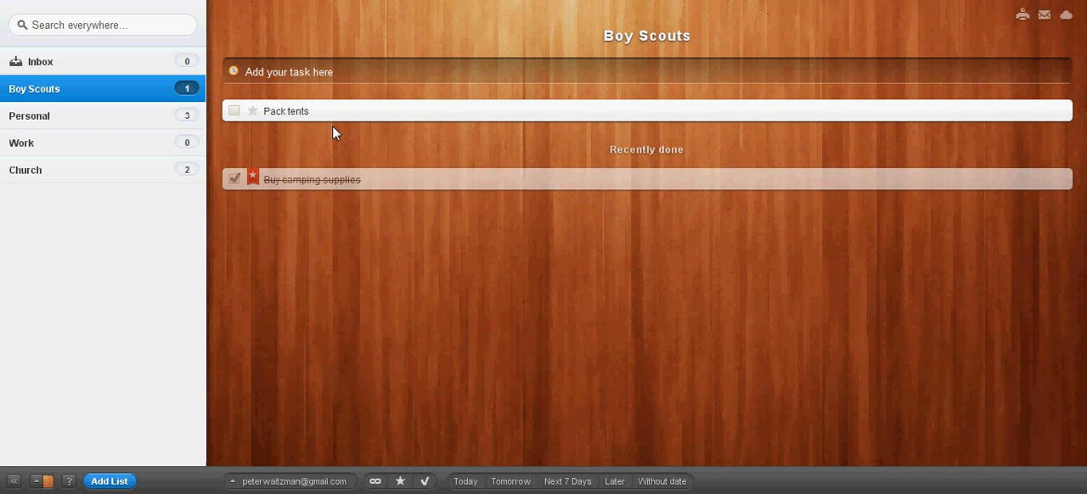
{"action": "left_click", "coordinate": [29, 115]}
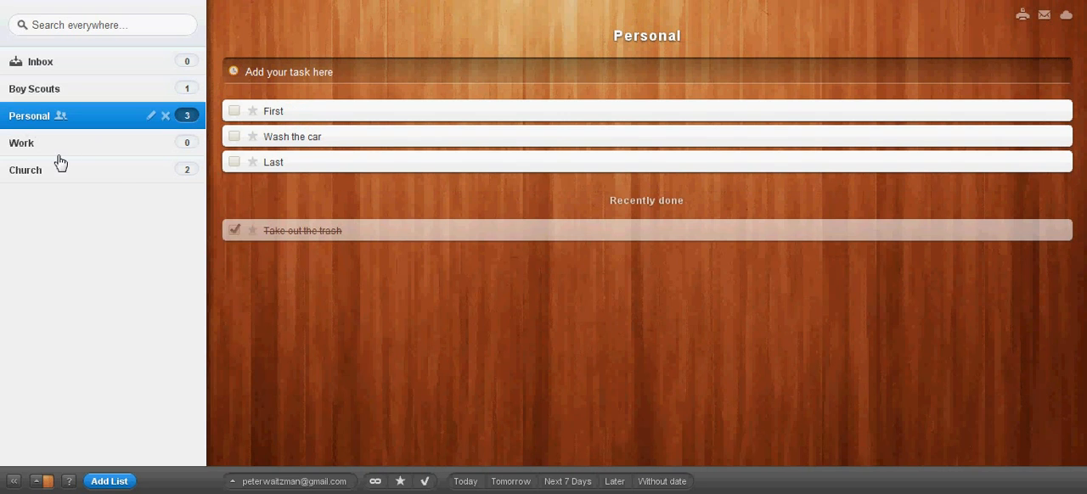
{"action": "mouse_move", "coordinate": [26, 155]}
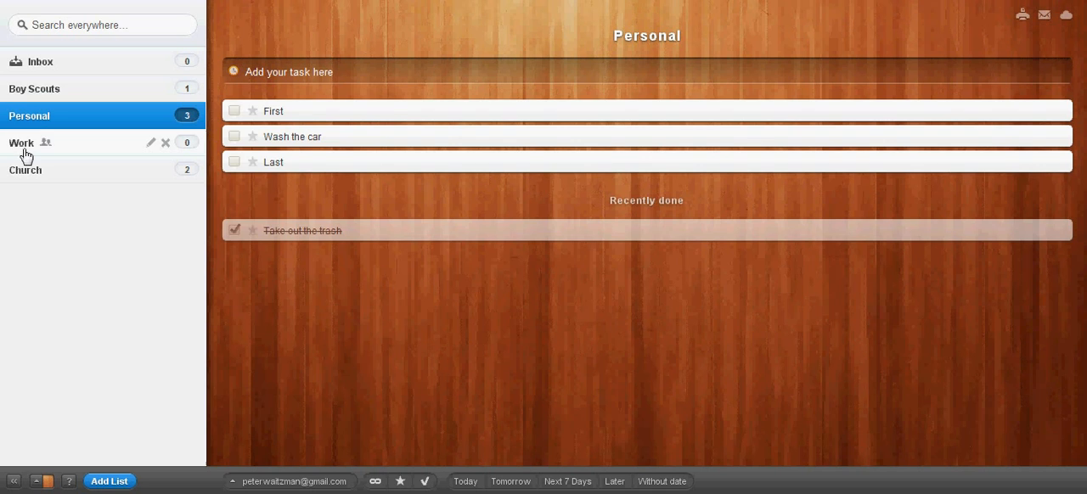
{"action": "left_click", "coordinate": [25, 170]}
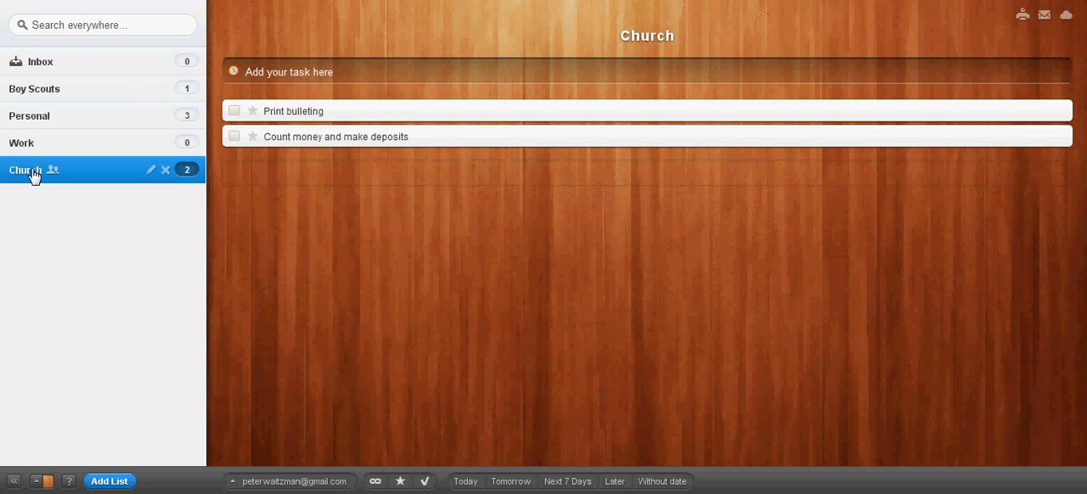
{"action": "mouse_move", "coordinate": [381, 71]}
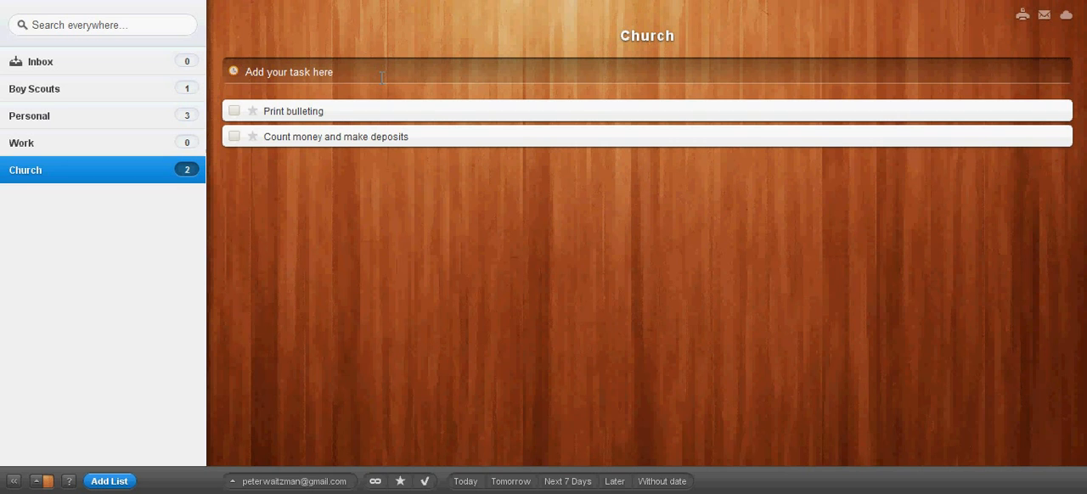
{"action": "left_click", "coordinate": [41, 61]}
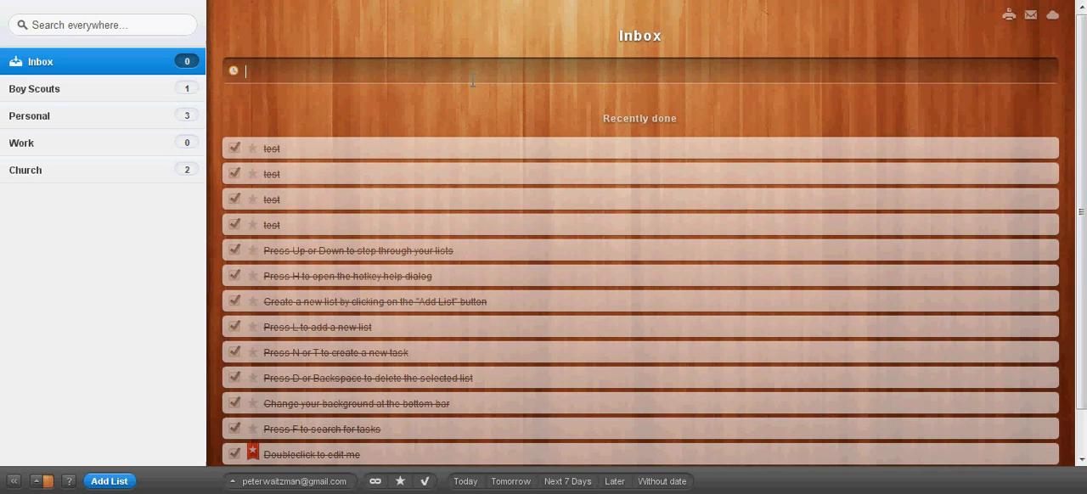
- Add 'Pick up gift for wife' and 'Read book for book club', moving the book task to Personal
{"action": "type", "text": "Pick up"}
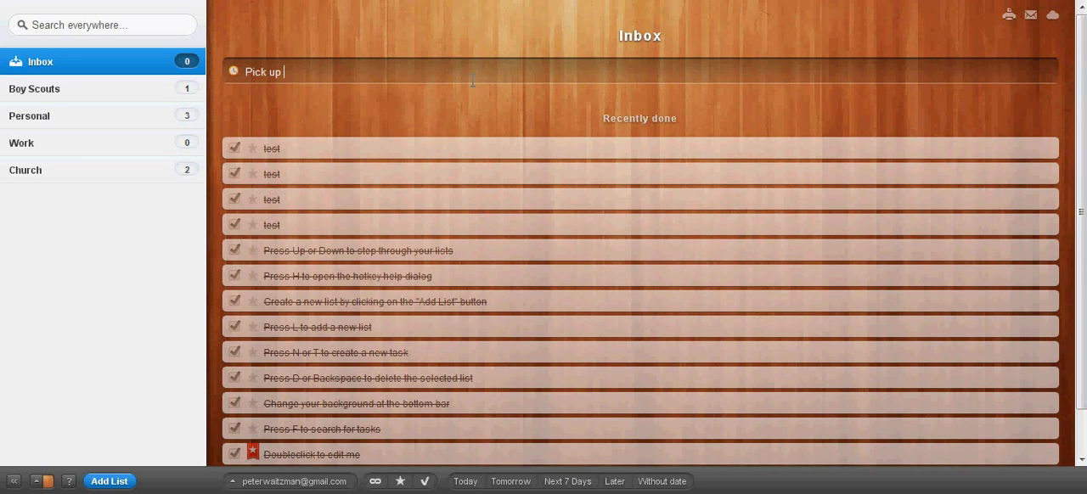
{"action": "type", "text": "gift for"}
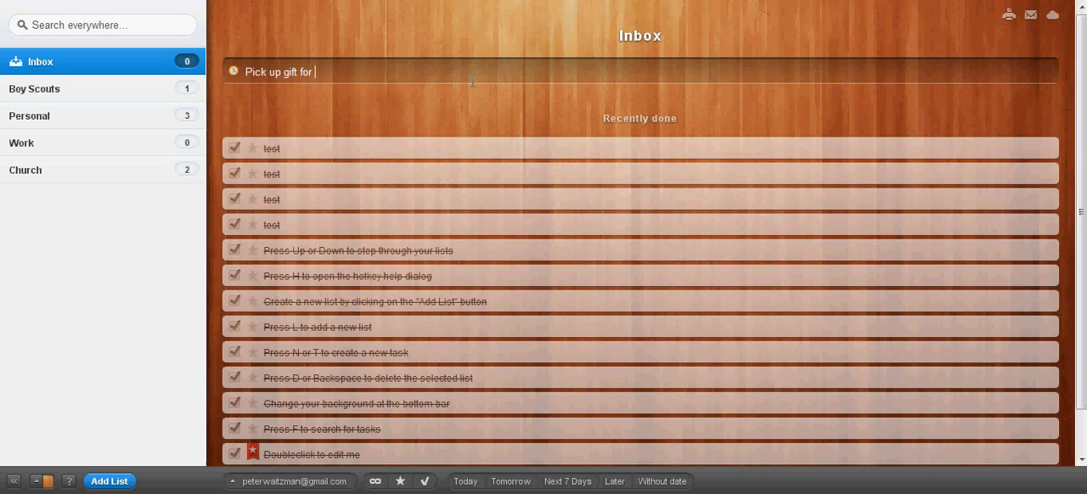
{"action": "key", "text": "Return"}
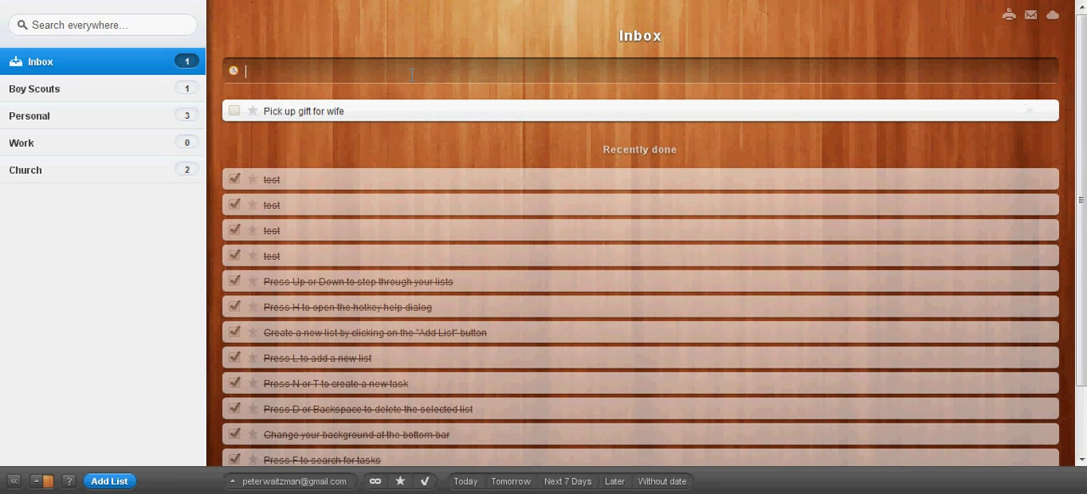
{"action": "type", "text": "Read book"}
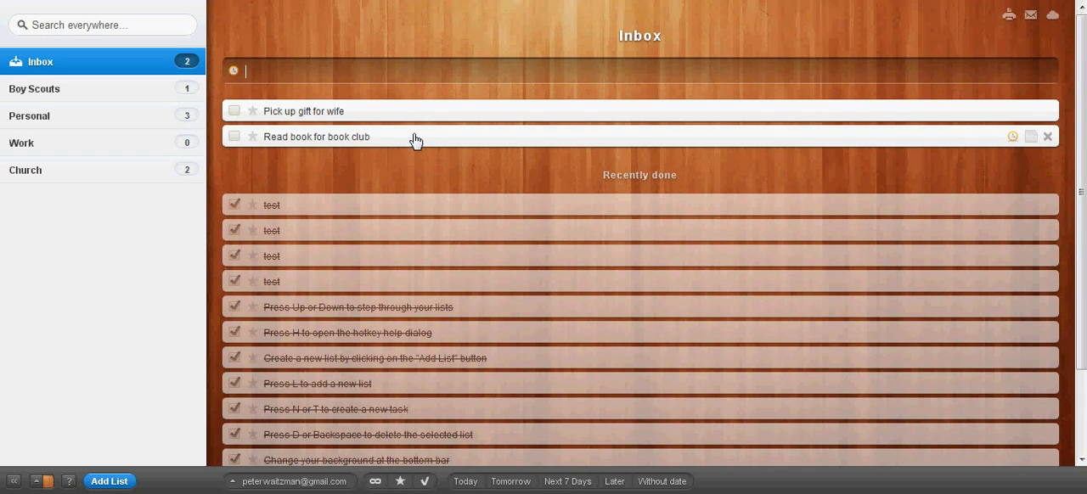
{"action": "left_click", "coordinate": [1048, 136]}
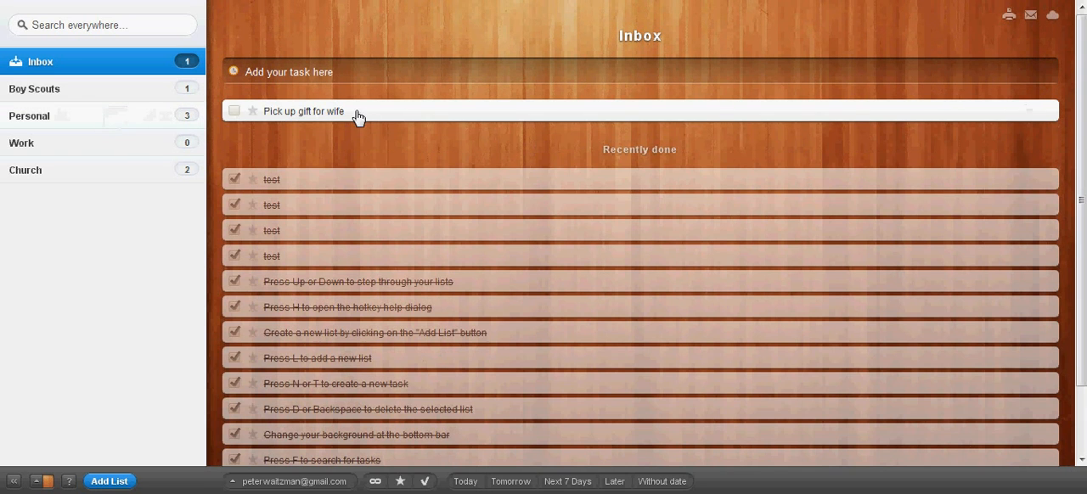
- Move 'Pick up gift for wife' to Personal and star the gift and book club tasks
{"action": "left_click", "coordinate": [235, 110]}
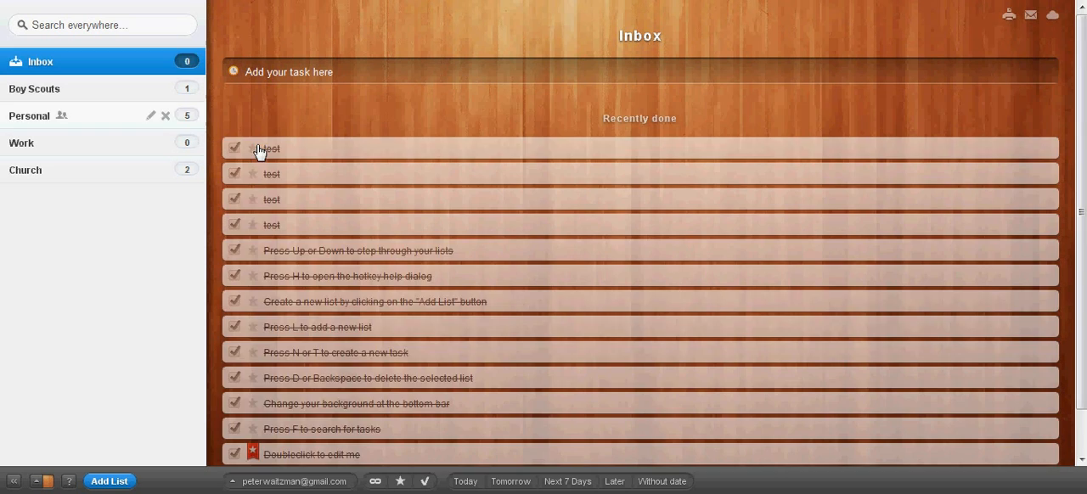
{"action": "left_click", "coordinate": [29, 116]}
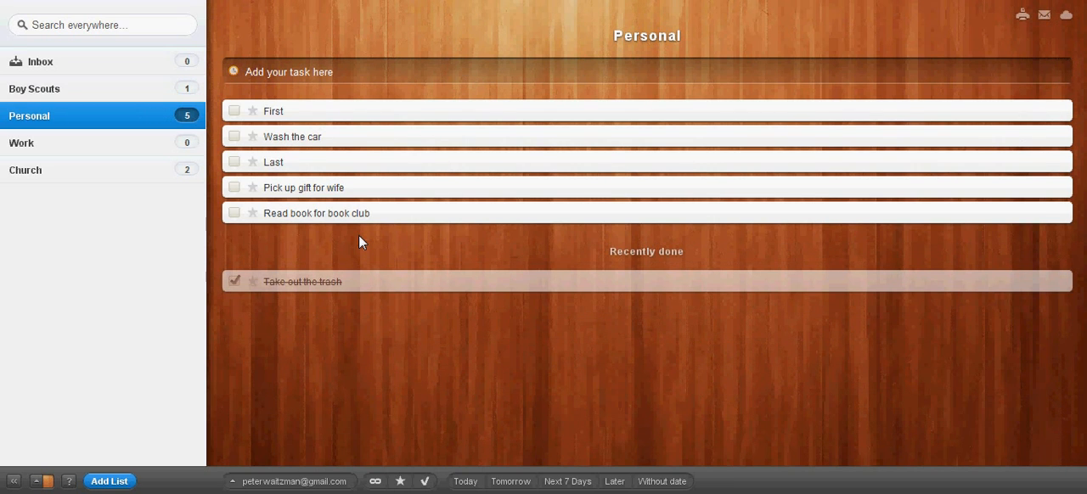
{"action": "mouse_move", "coordinate": [265, 206]}
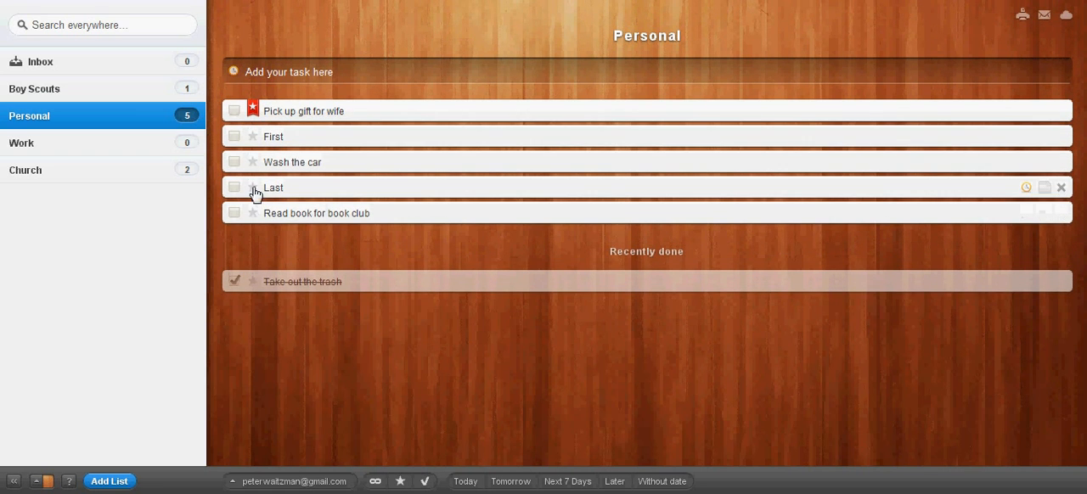
{"action": "left_click", "coordinate": [400, 482]}
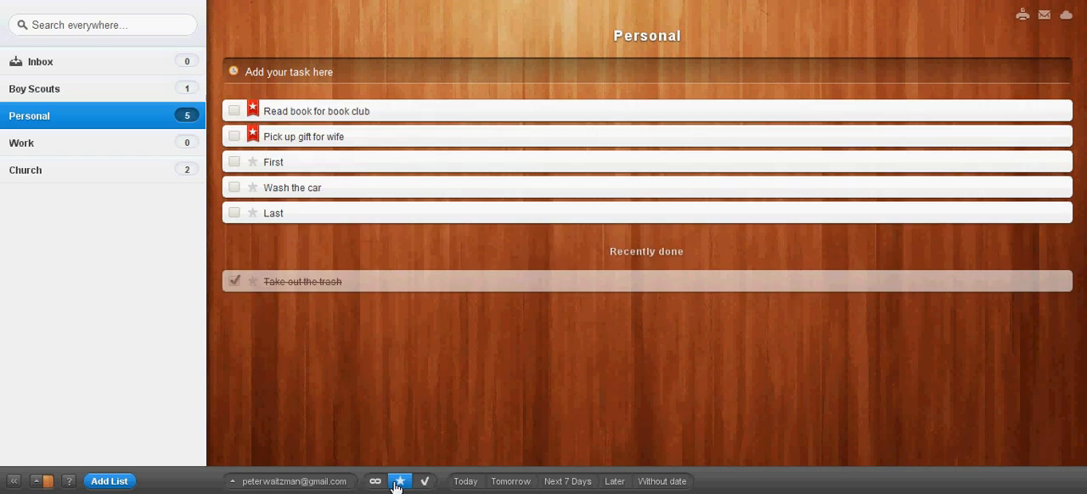
- Filter to starred tasks and drag 'Read book for book club' onto Today to date it
{"action": "left_click", "coordinate": [400, 481]}
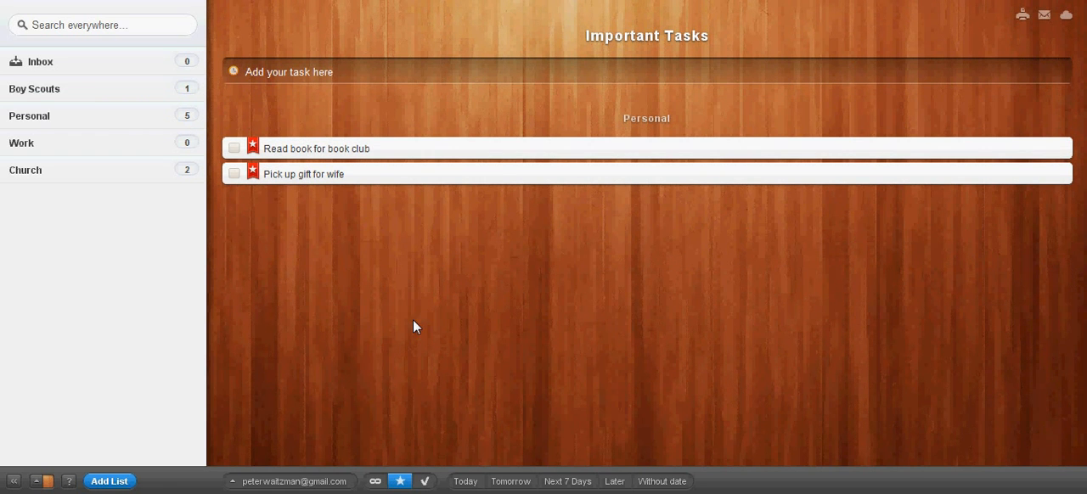
{"action": "mouse_move", "coordinate": [387, 156]}
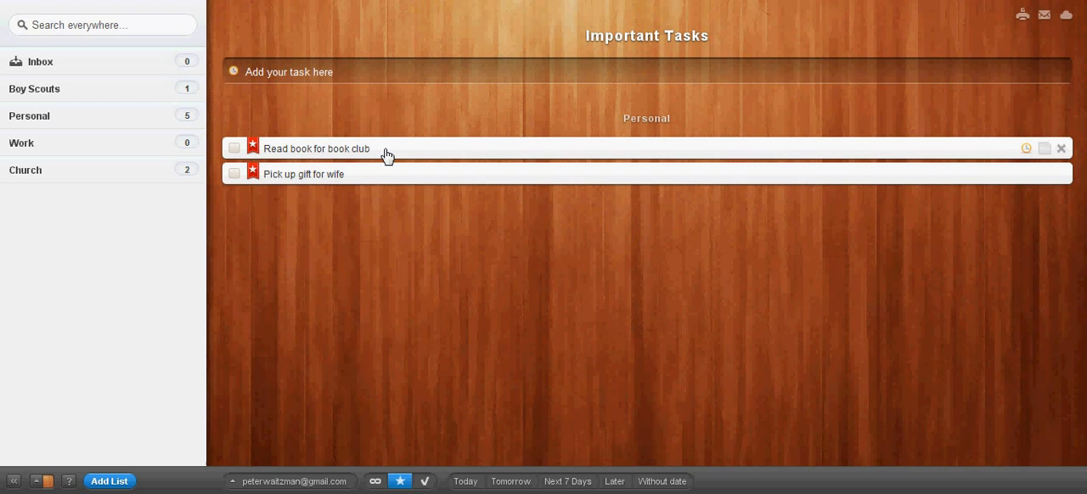
{"action": "left_click", "coordinate": [1026, 148]}
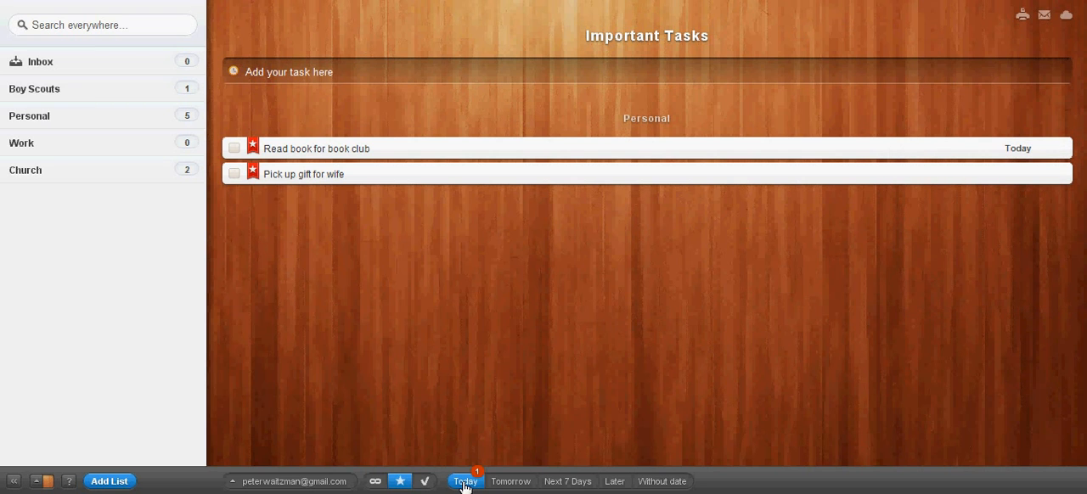
{"action": "left_click", "coordinate": [568, 482]}
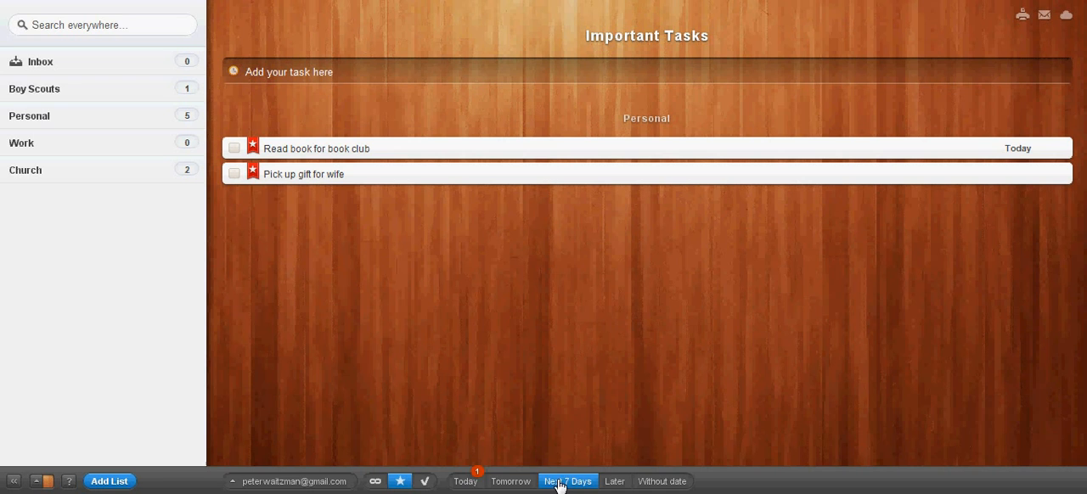
{"action": "mouse_move", "coordinate": [375, 482]}
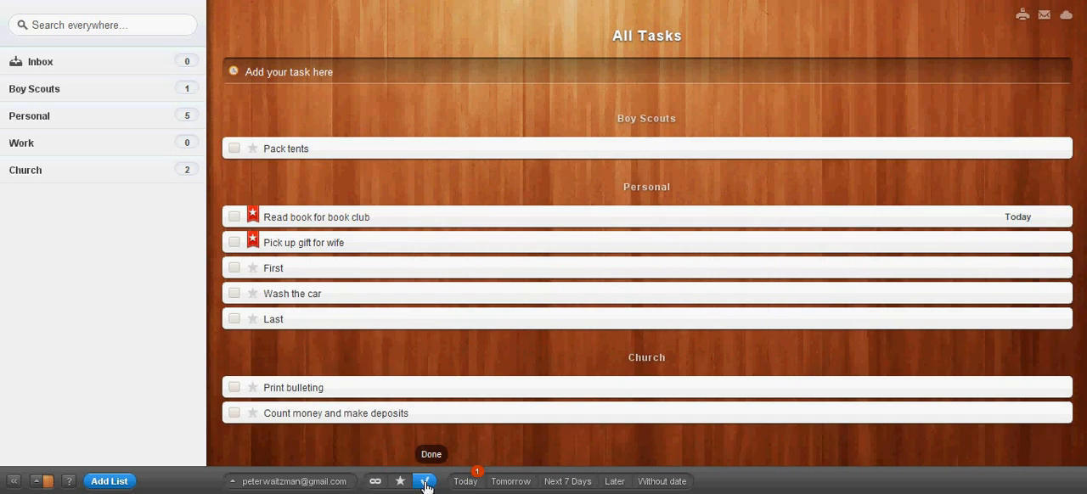
{"action": "left_click", "coordinate": [400, 481]}
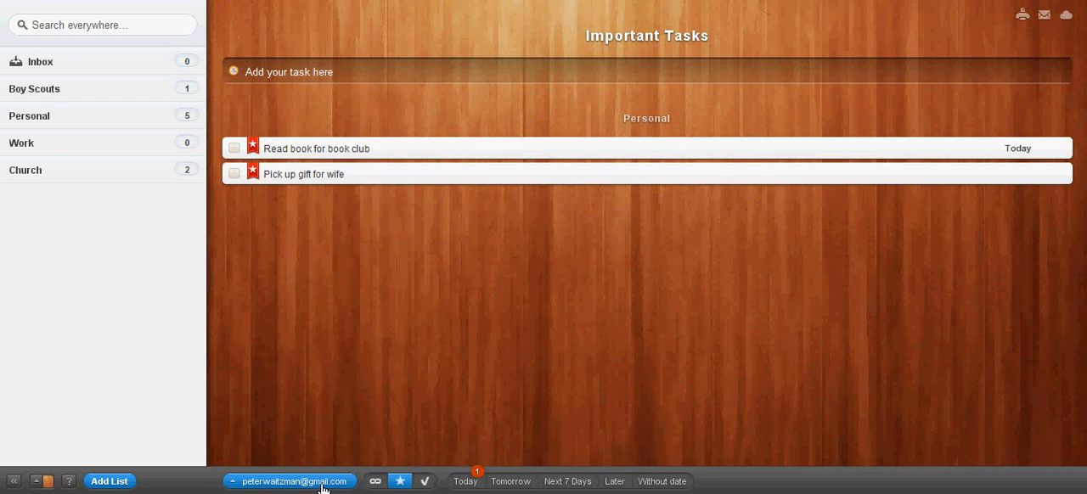
{"action": "mouse_move", "coordinate": [382, 429]}
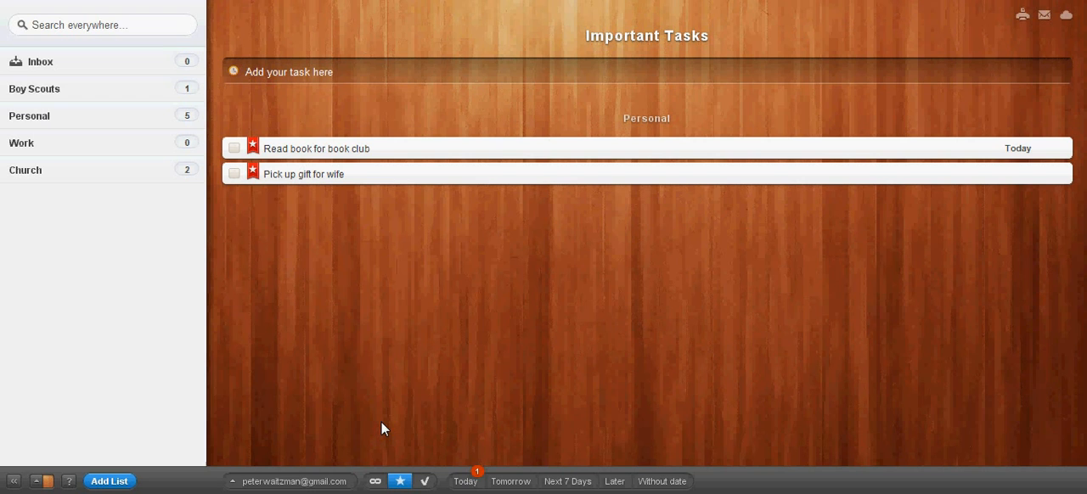
{"action": "mouse_move", "coordinate": [383, 428]}
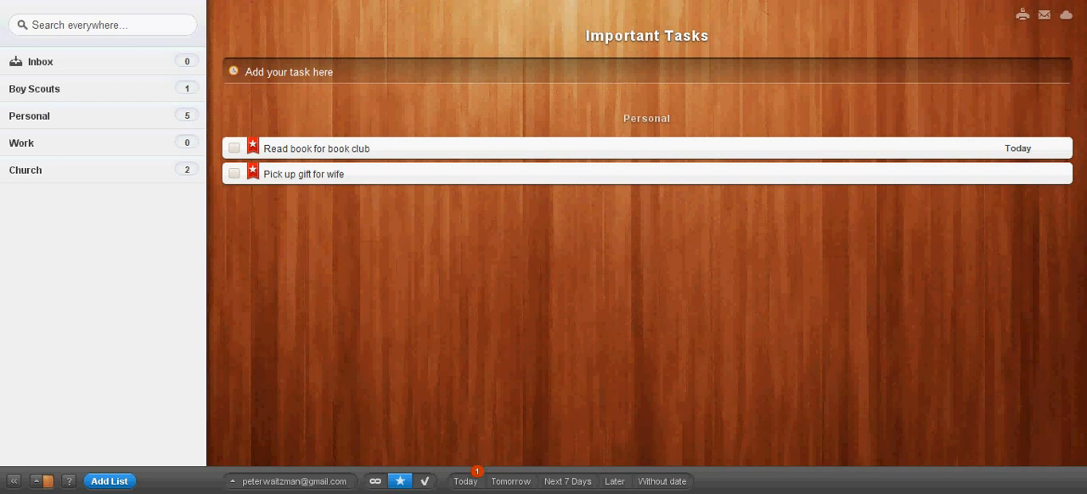
{"action": "mouse_move", "coordinate": [247, 206]}
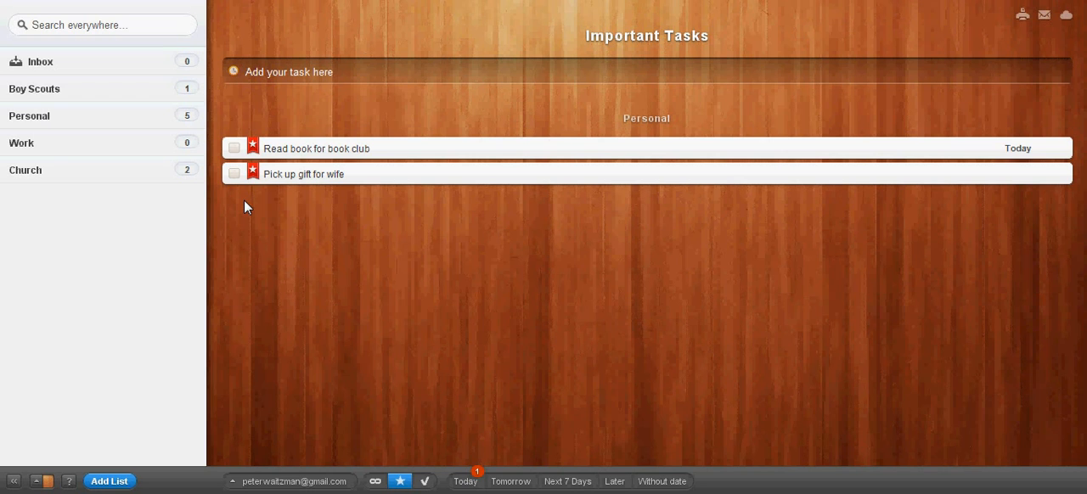
{"action": "mouse_move", "coordinate": [558, 284]}
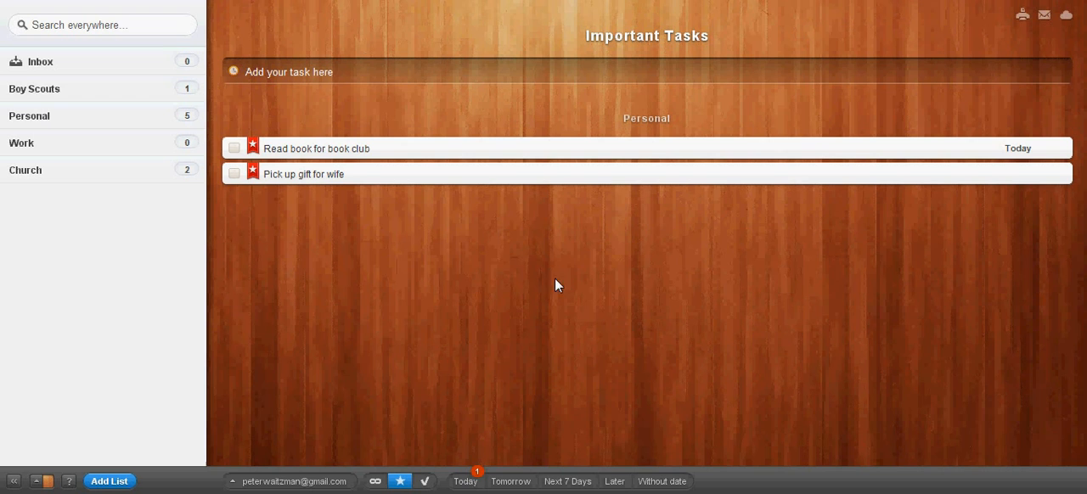
{"action": "mouse_move", "coordinate": [515, 302]}
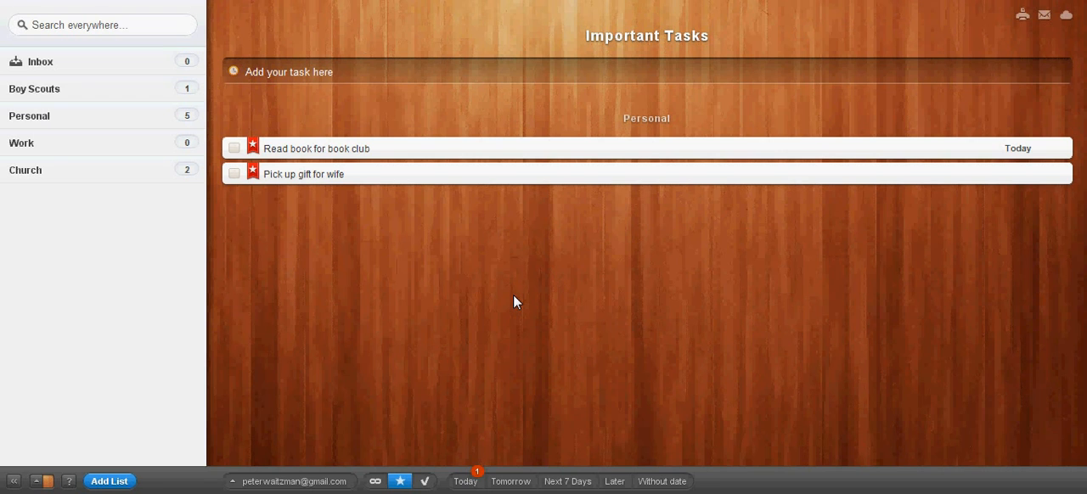